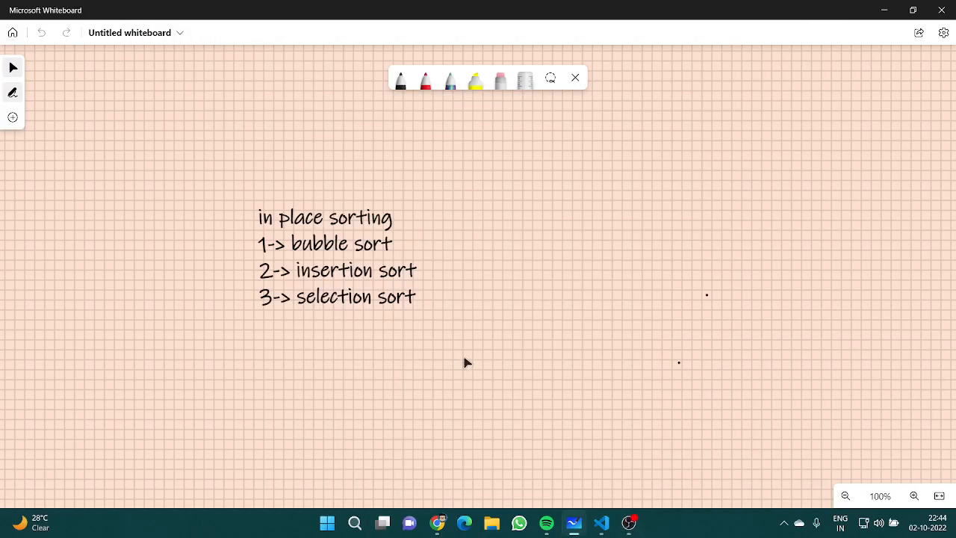
{"action": "mouse_move", "coordinate": [403, 134]}
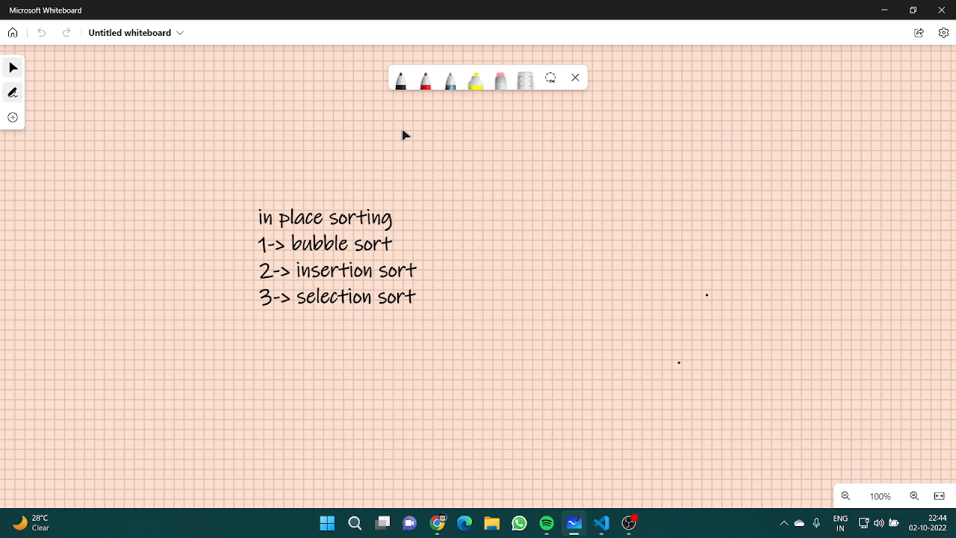
{"action": "mouse_move", "coordinate": [401, 81]}
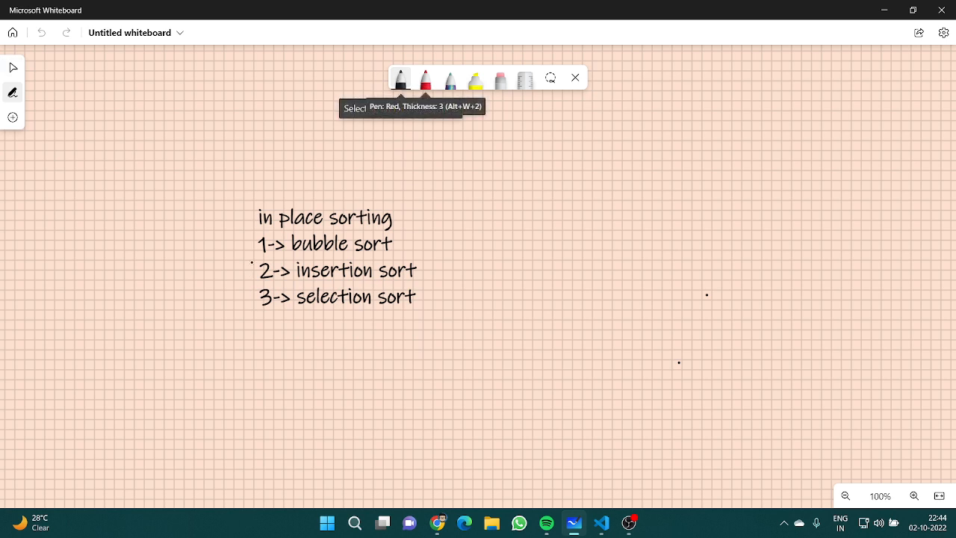
Tick bubble and insertion sort and bracket the list with an O(n²) note
{"action": "left_click_drag", "start_coordinate": [248, 254], "coordinate": [322, 212]}
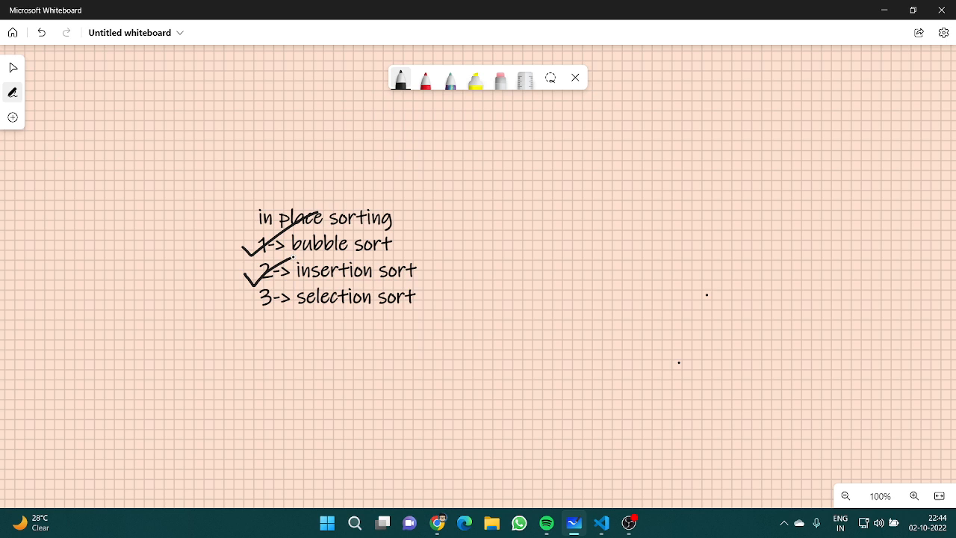
{"action": "left_click_drag", "start_coordinate": [433, 227], "coordinate": [441, 254]}
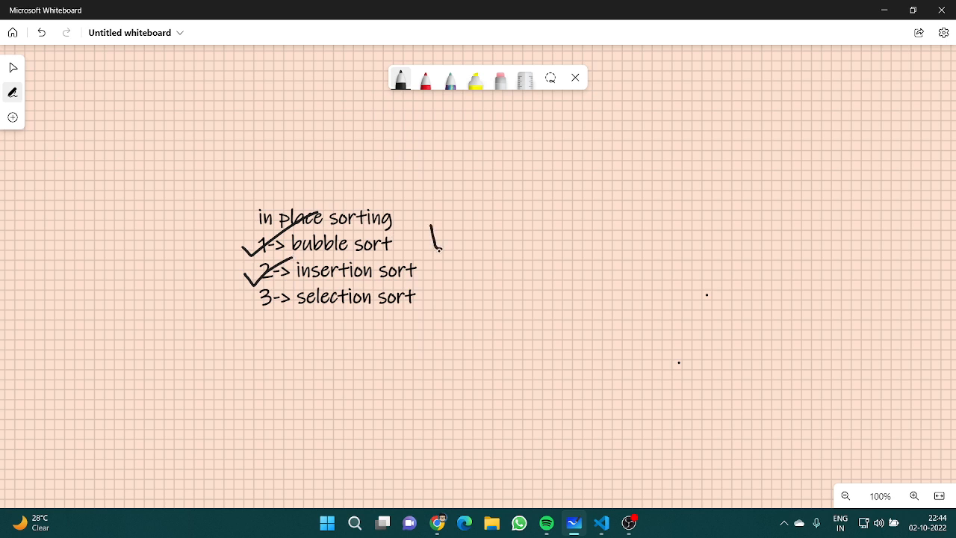
{"action": "left_click_drag", "start_coordinate": [437, 227], "coordinate": [496, 269]}
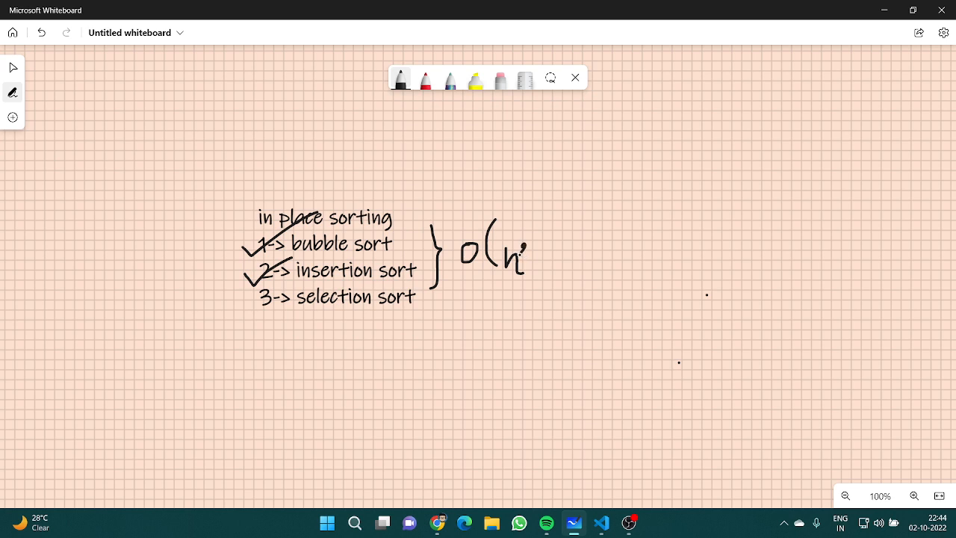
{"action": "left_click_drag", "start_coordinate": [538, 224], "coordinate": [568, 291]}
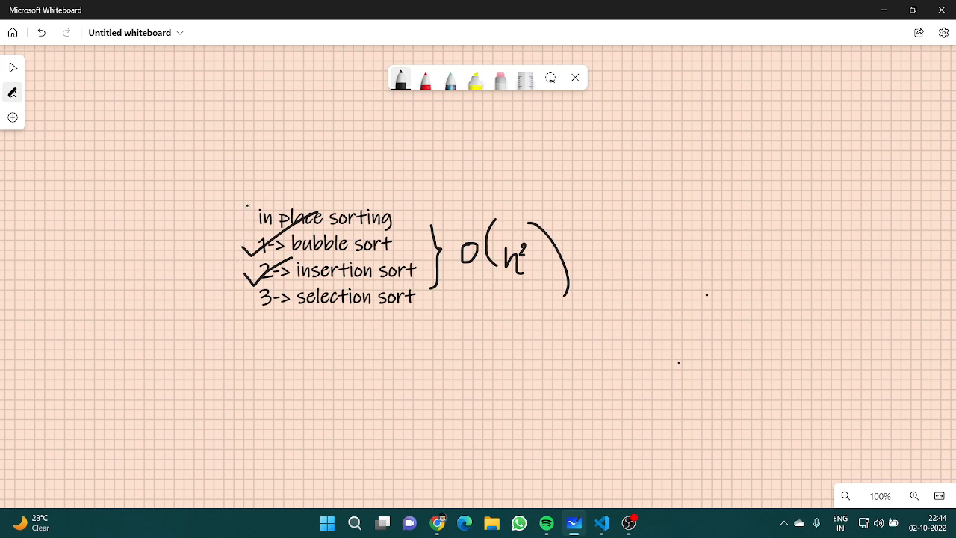
Underline selection sort as the next algorithm to cover
{"action": "left_click", "coordinate": [385, 317]}
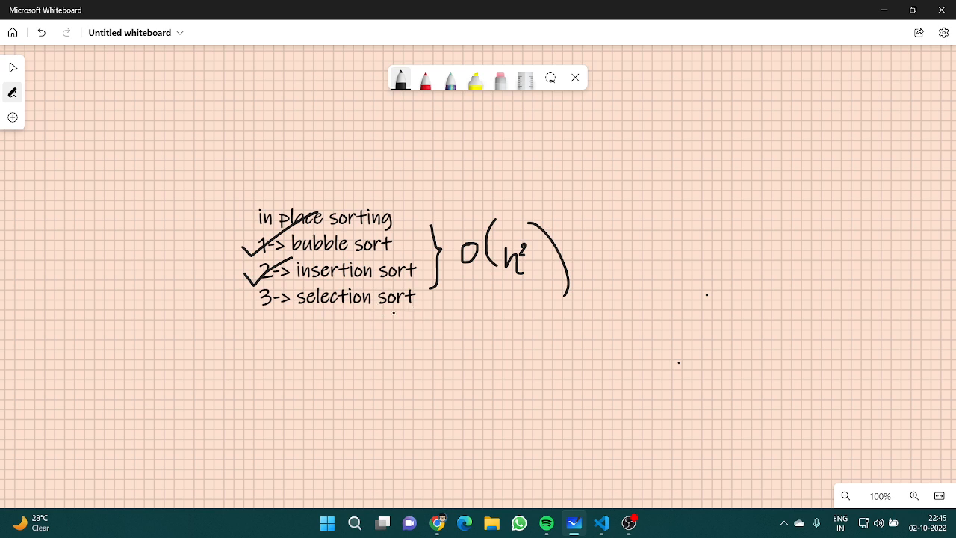
{"action": "left_click_drag", "start_coordinate": [299, 307], "coordinate": [411, 306]}
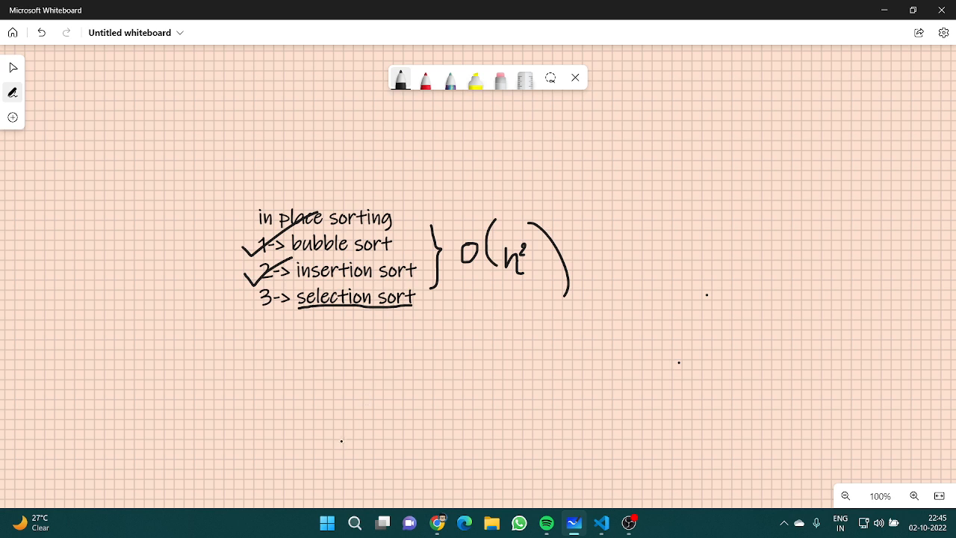
Draw two branch arrows under selection sort and start the sequence x1, x2 … on the right
{"action": "left_click_drag", "start_coordinate": [326, 317], "coordinate": [326, 341]}
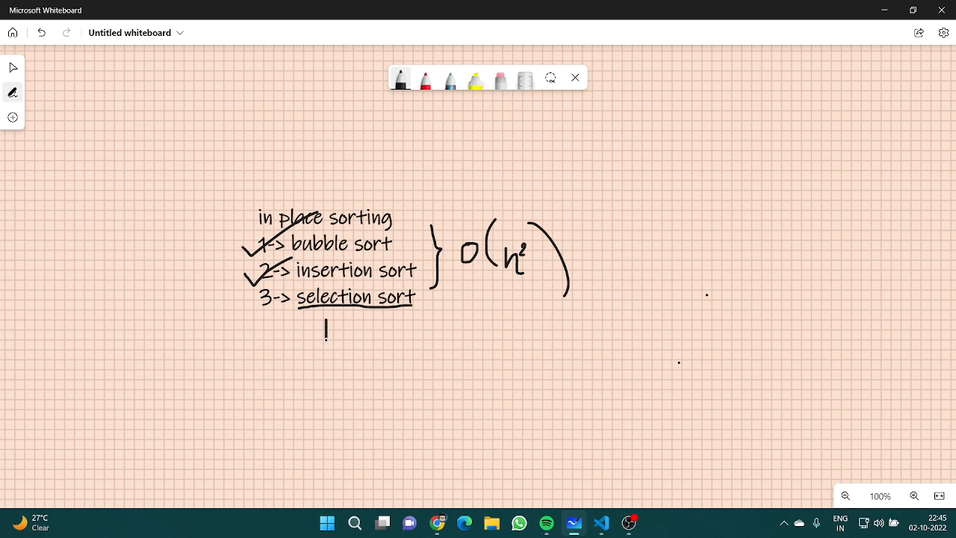
{"action": "left_click_drag", "start_coordinate": [326, 322], "coordinate": [366, 342]}
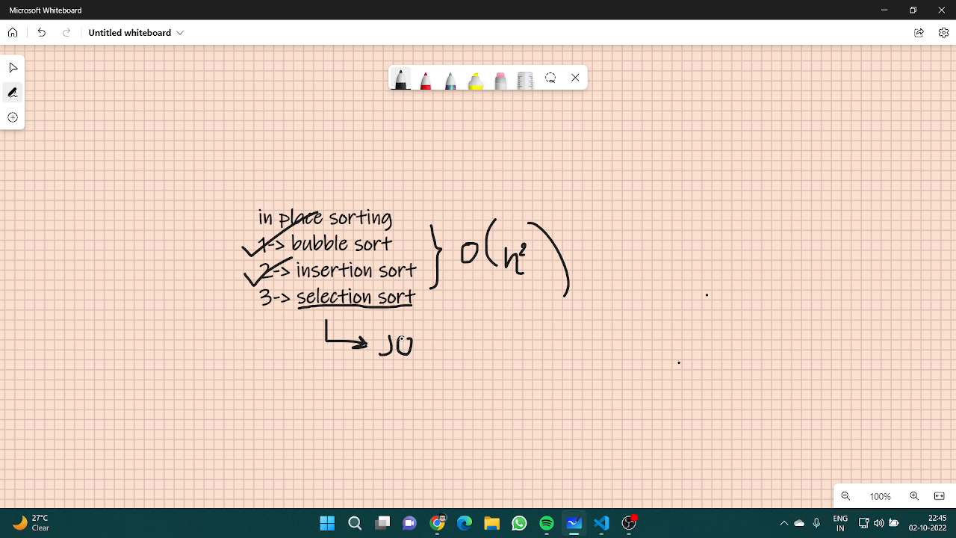
{"action": "left_click_drag", "start_coordinate": [328, 340], "coordinate": [381, 404]}
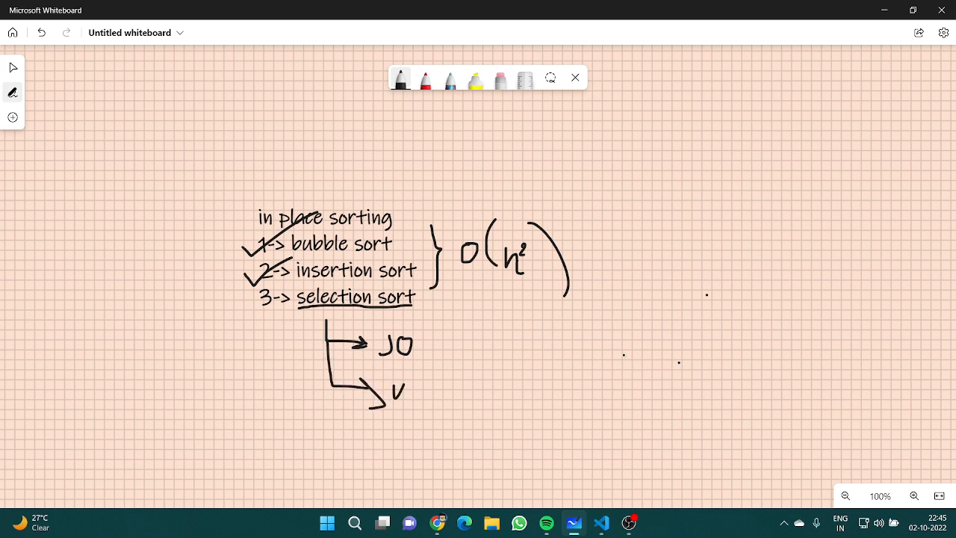
{"action": "left_click_drag", "start_coordinate": [645, 355], "coordinate": [639, 381]}
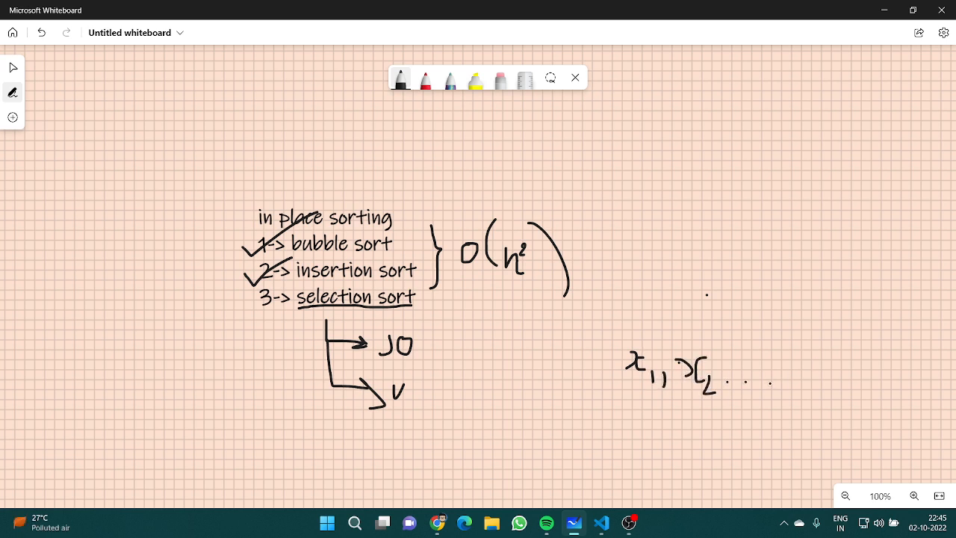
Extend the sequence with x_k, x_k+1 … up to x_n
{"action": "left_click_drag", "start_coordinate": [799, 373], "coordinate": [819, 381]}
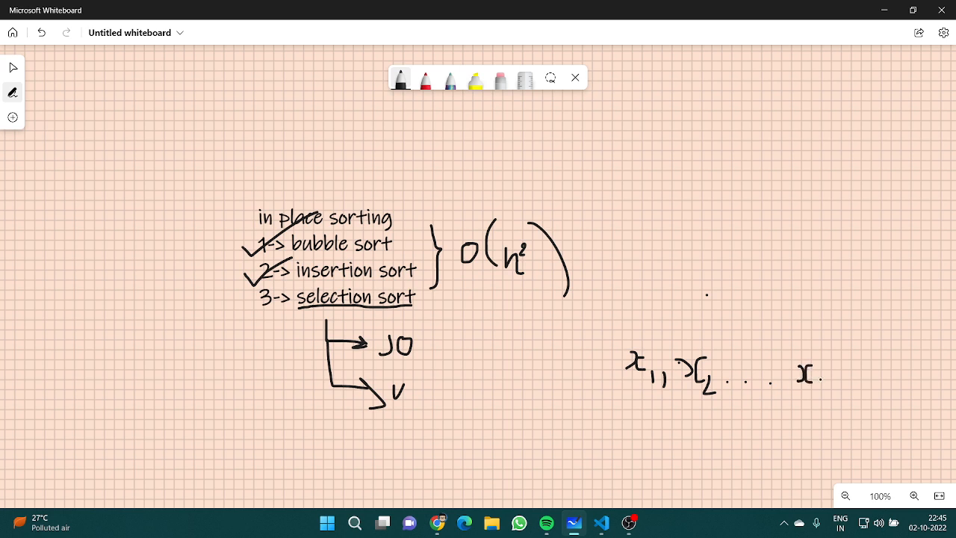
{"action": "left_click_drag", "start_coordinate": [822, 381], "coordinate": [839, 389]}
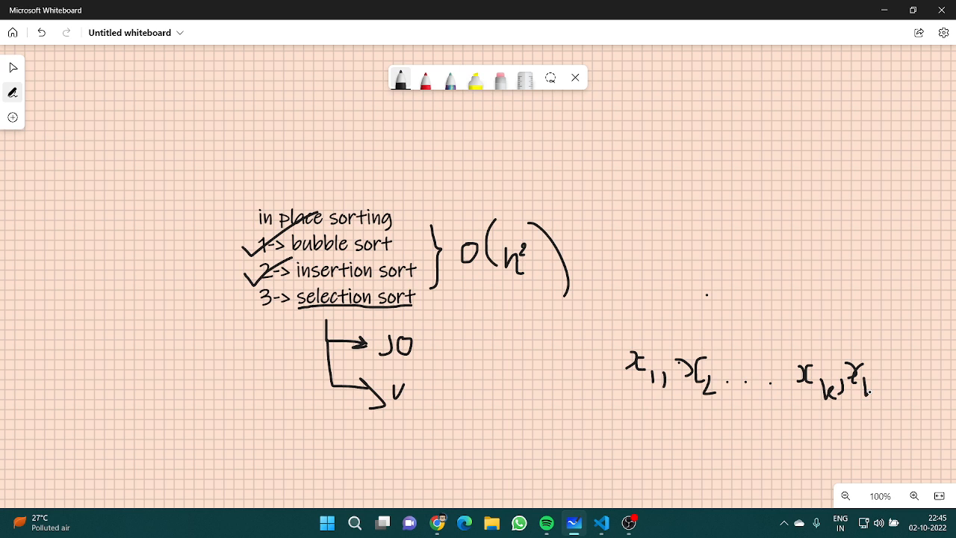
{"action": "left_click_drag", "start_coordinate": [859, 376], "coordinate": [889, 392]}
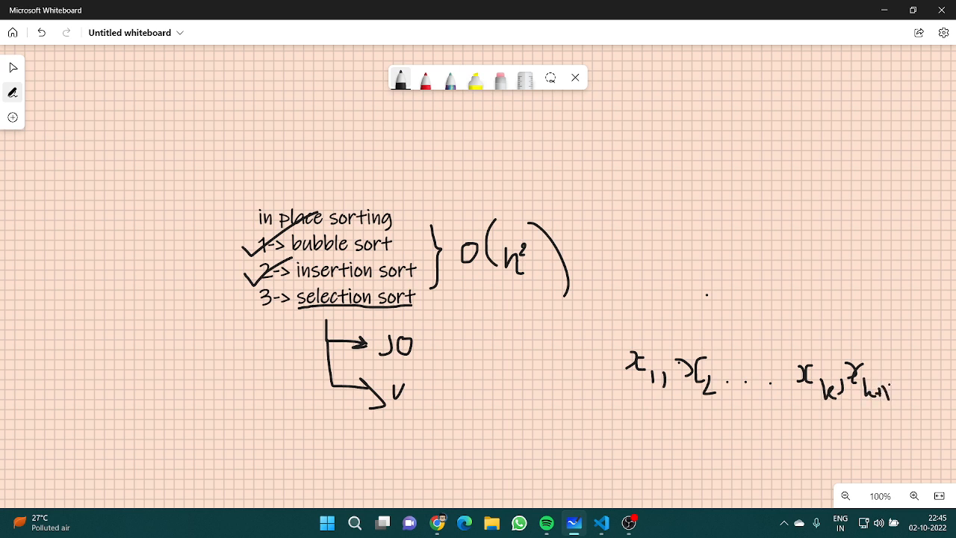
{"action": "left_click_drag", "start_coordinate": [889, 381], "coordinate": [949, 373]}
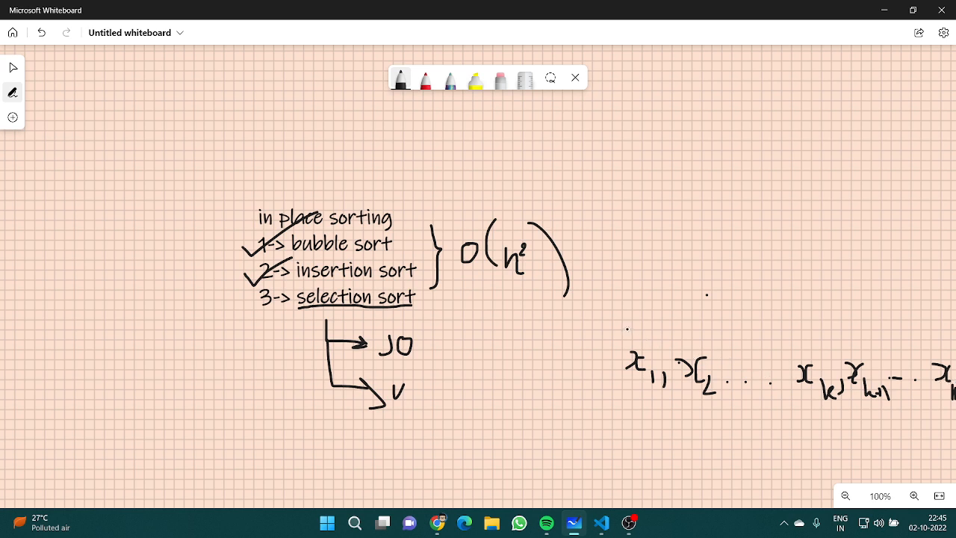
Draw a rightward arrow above the sequence, circle x_k and arc a curved arrow back to x1
{"action": "left_click_drag", "start_coordinate": [625, 335], "coordinate": [881, 341]}
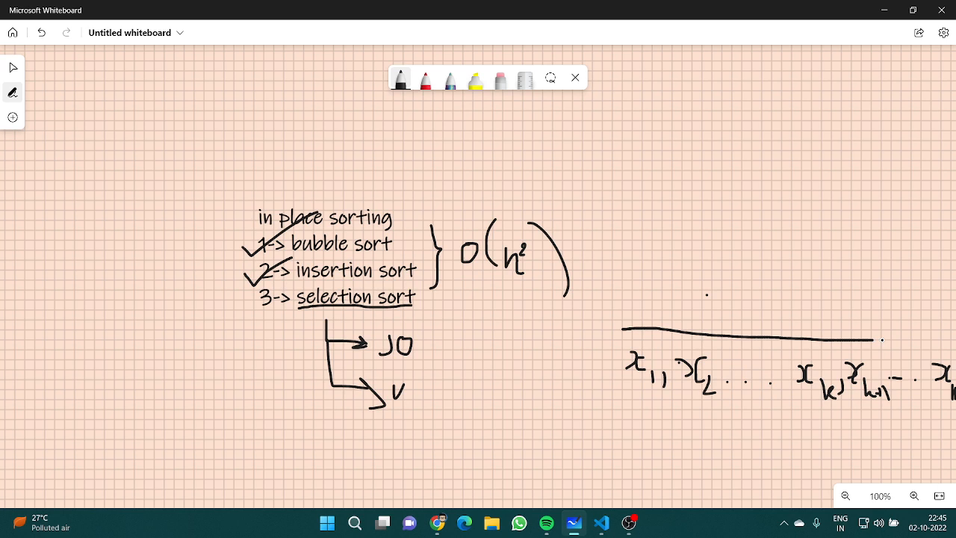
{"action": "left_click_drag", "start_coordinate": [882, 341], "coordinate": [934, 329]}
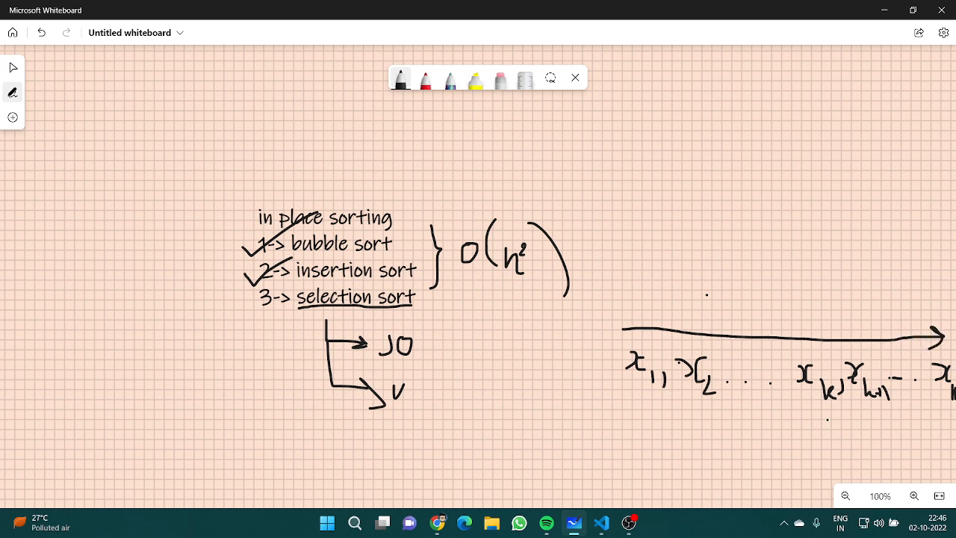
{"action": "left_click_drag", "start_coordinate": [837, 366], "coordinate": [822, 418]}
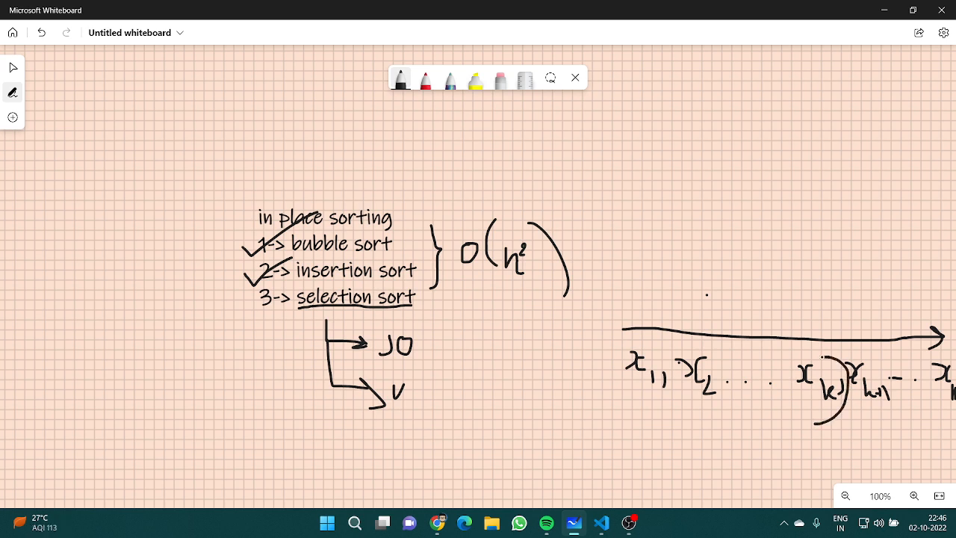
{"action": "left_click_drag", "start_coordinate": [819, 359], "coordinate": [829, 418]}
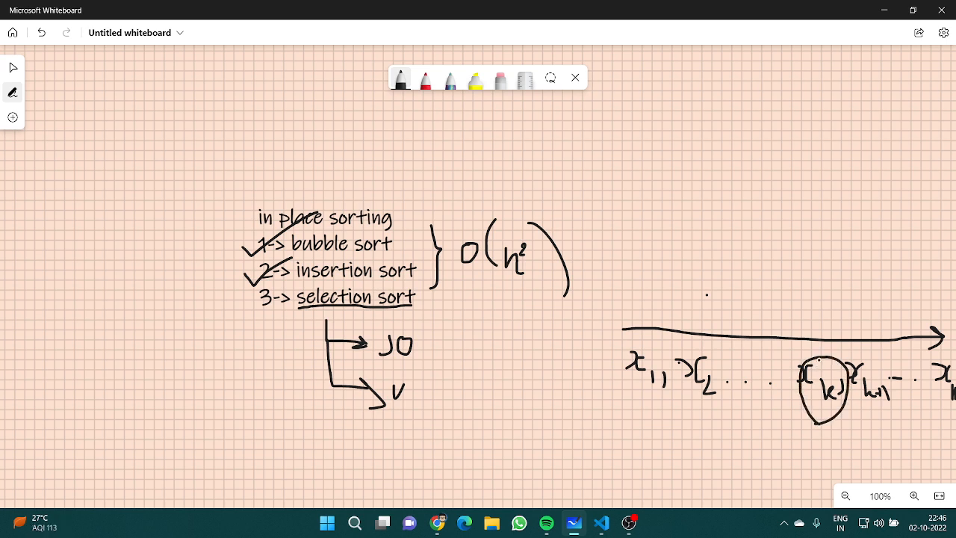
{"action": "left_click_drag", "start_coordinate": [815, 351], "coordinate": [620, 346]}
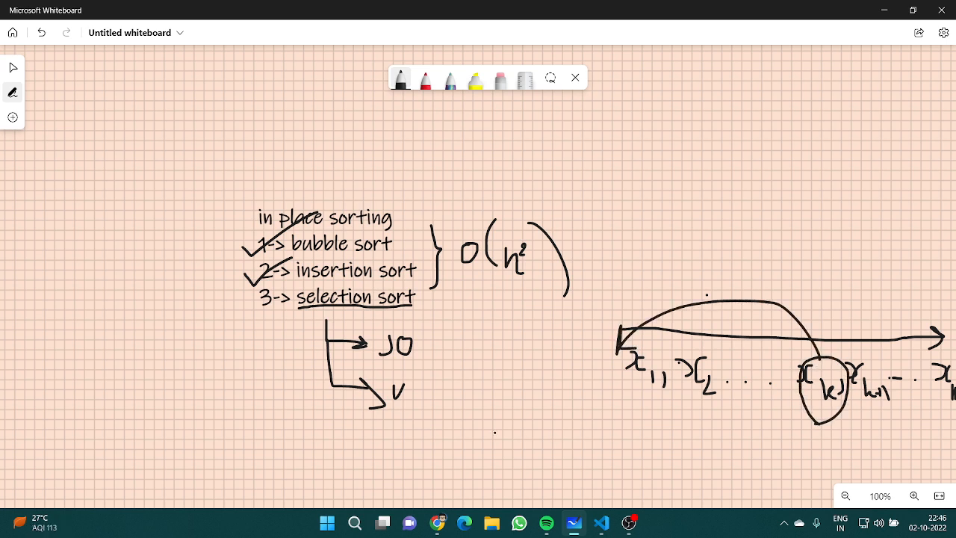
{"action": "mouse_move", "coordinate": [499, 81]}
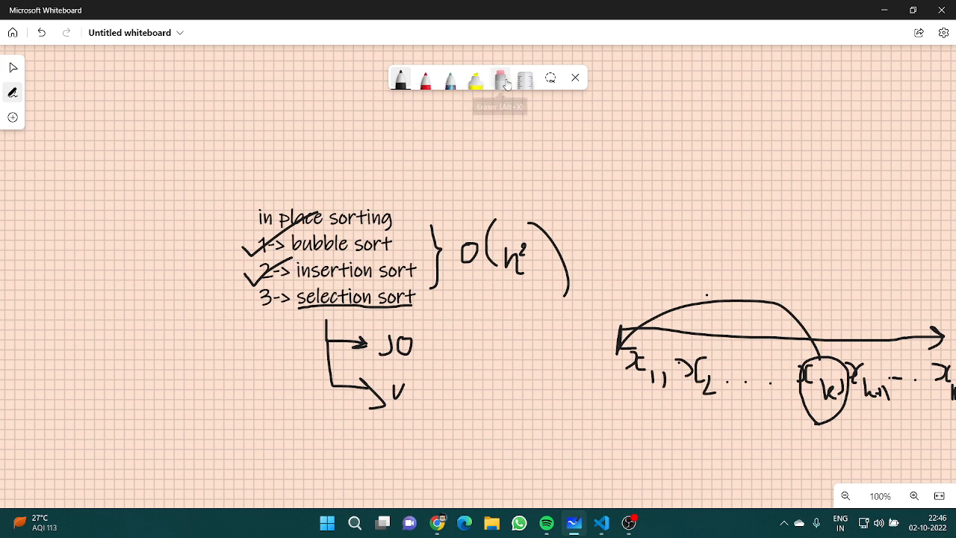
Erase the arrows, rewrite the sequence with x_k swapped to the front, and erase the new arrow
{"action": "left_click", "coordinate": [499, 78]}
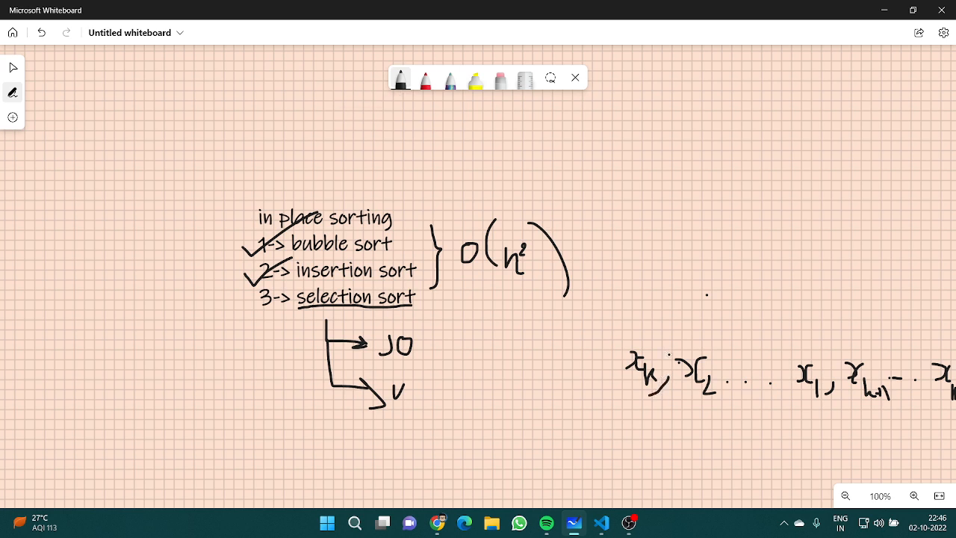
{"action": "left_click_drag", "start_coordinate": [675, 337], "coordinate": [903, 341]}
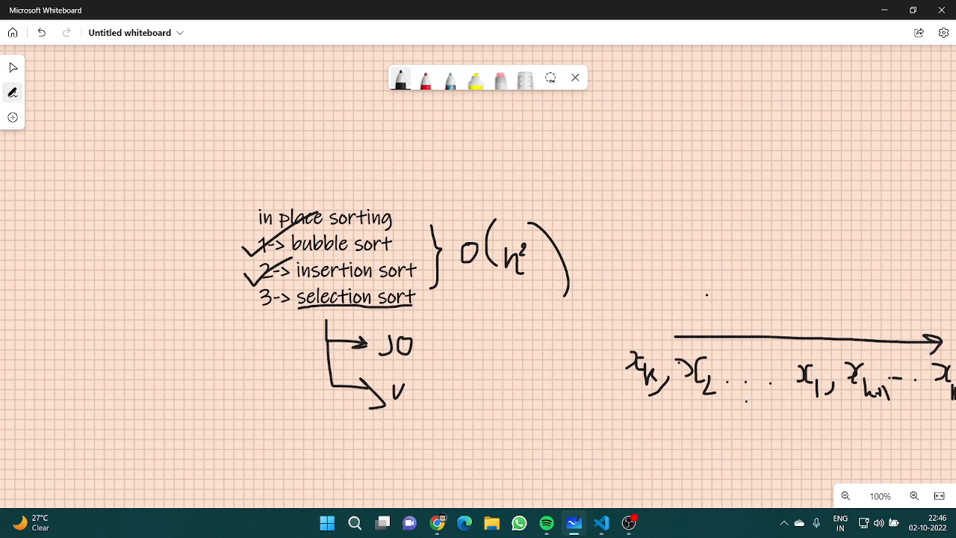
{"action": "left_click", "coordinate": [499, 79]}
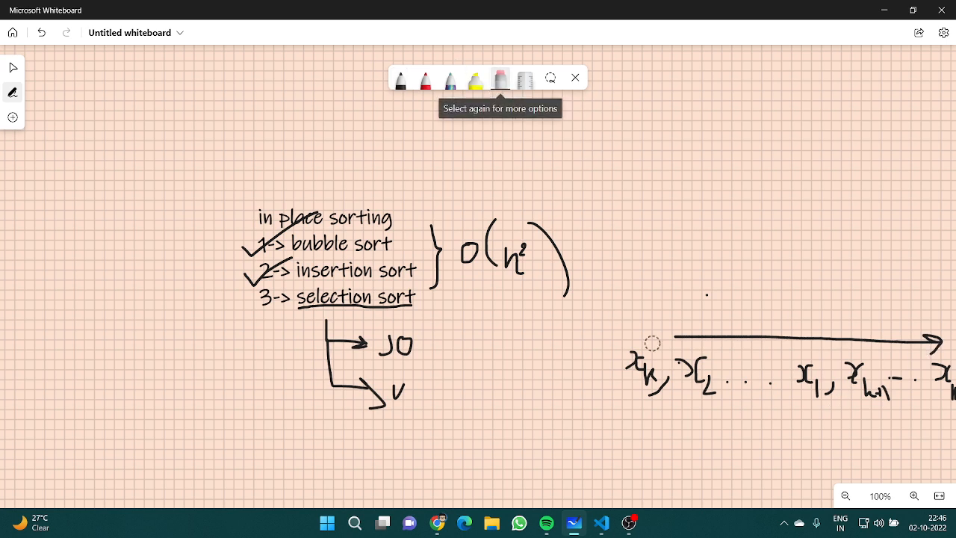
{"action": "mouse_move", "coordinate": [840, 418]}
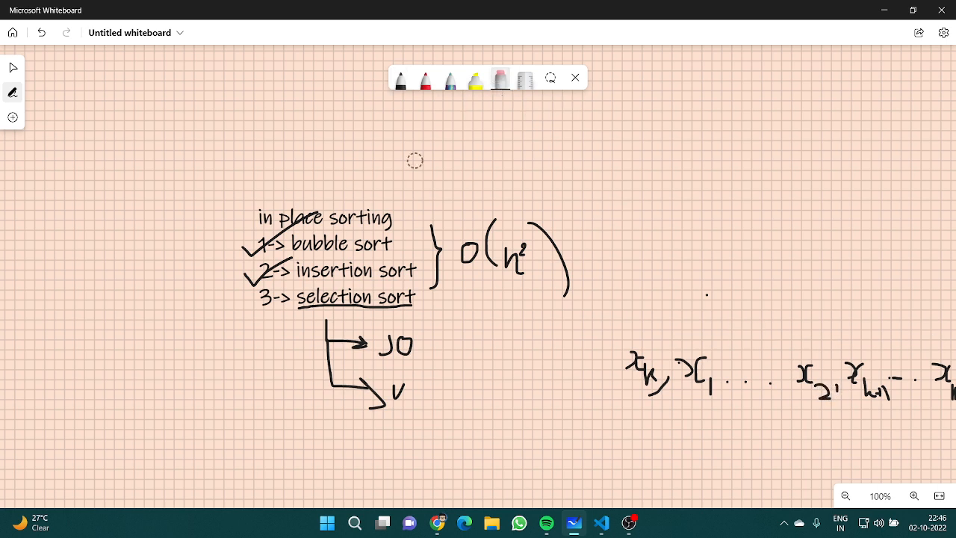
Draw dividers and arrows over the sorted and unsorted parts, then wipe the whole x-sequence sketch away
{"action": "left_click", "coordinate": [400, 78]}
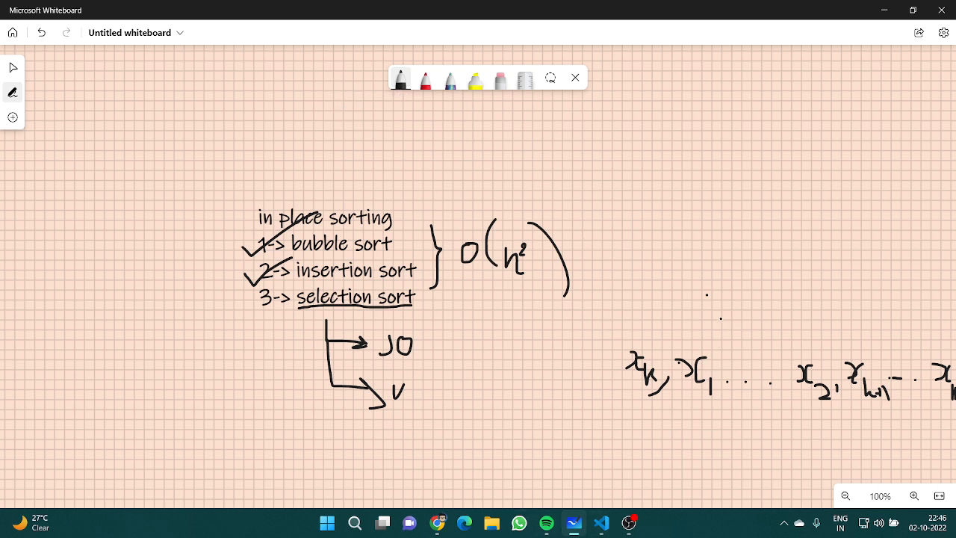
{"action": "left_click_drag", "start_coordinate": [720, 329], "coordinate": [720, 418]}
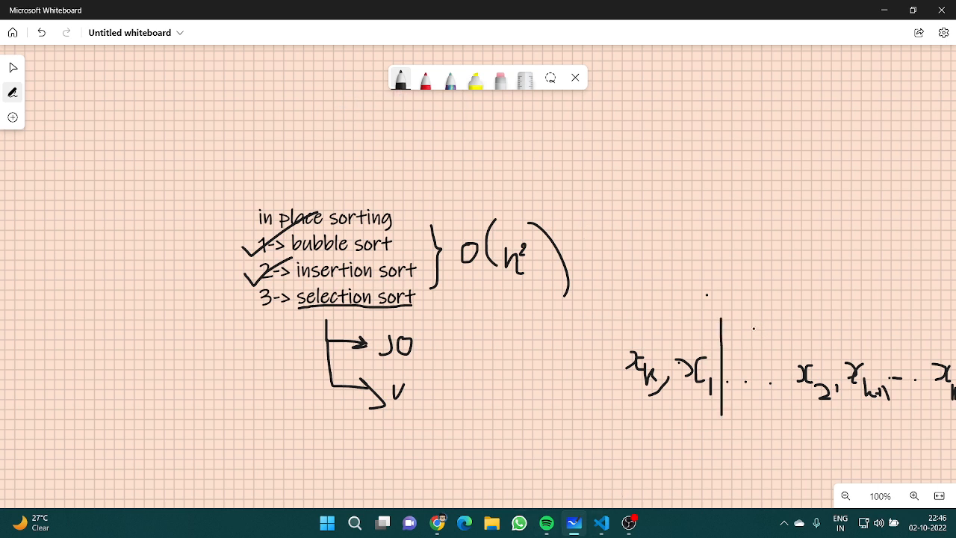
{"action": "left_click_drag", "start_coordinate": [754, 326], "coordinate": [941, 321]}
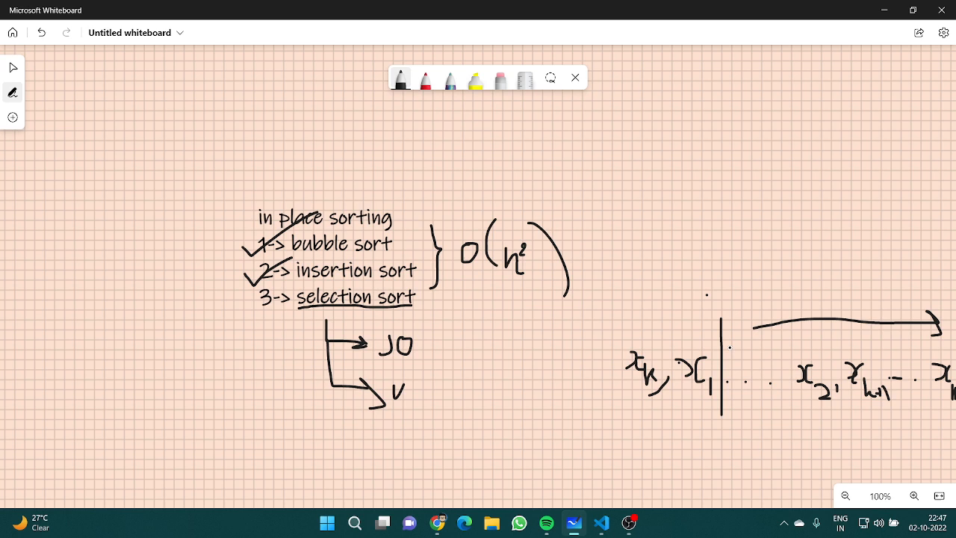
{"action": "left_click_drag", "start_coordinate": [732, 332], "coordinate": [733, 392]}
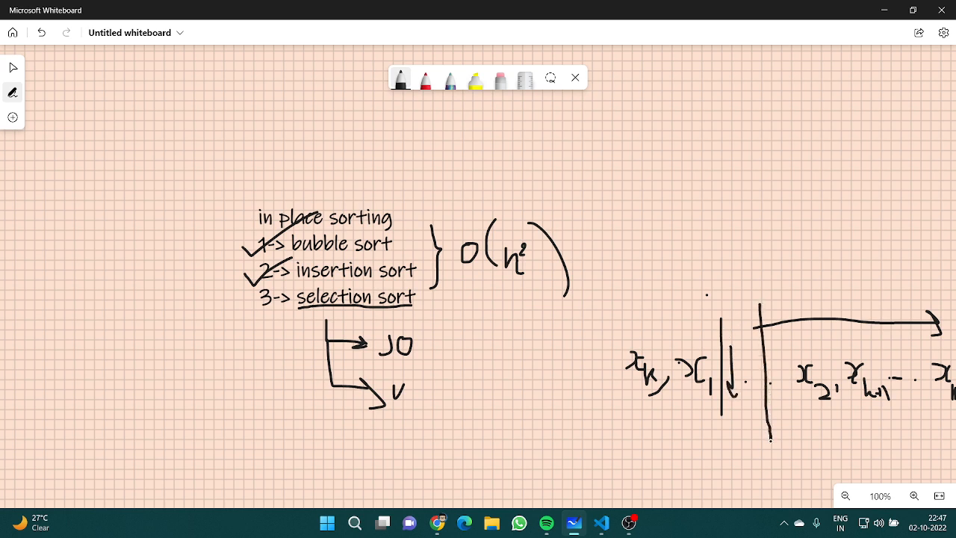
{"action": "left_click_drag", "start_coordinate": [770, 306], "coordinate": [615, 442]}
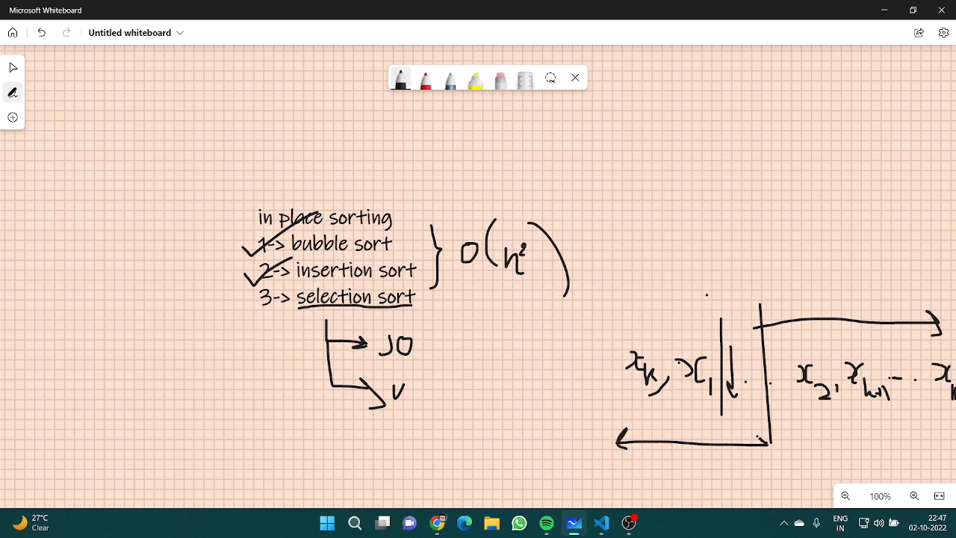
{"action": "left_click_drag", "start_coordinate": [620, 443], "coordinate": [765, 443]}
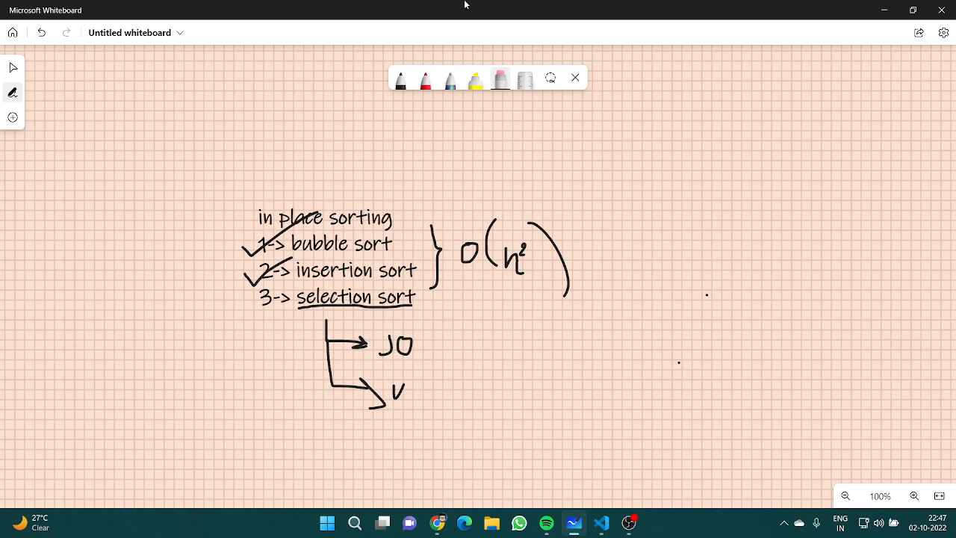
Write the example array 64, 25, 12, 22, then swap so it reads 11, 25, 12, 22, 64
{"action": "left_click", "coordinate": [401, 78]}
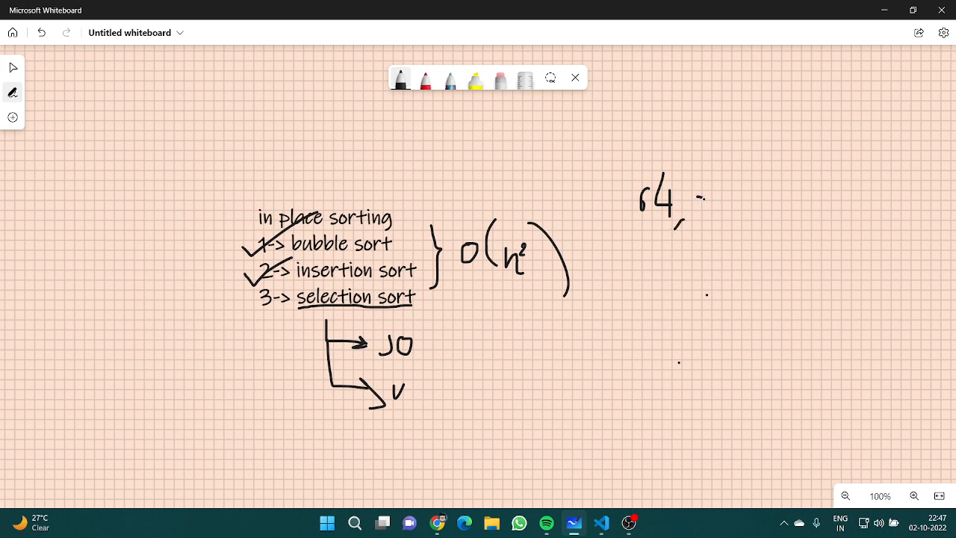
{"action": "left_click_drag", "start_coordinate": [699, 206], "coordinate": [729, 206]}
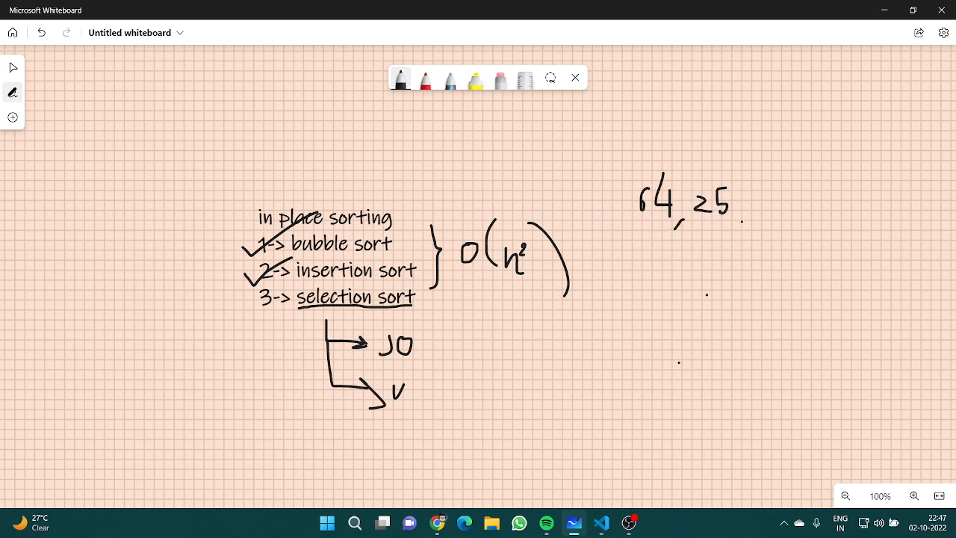
{"action": "left_click_drag", "start_coordinate": [741, 209], "coordinate": [740, 224]}
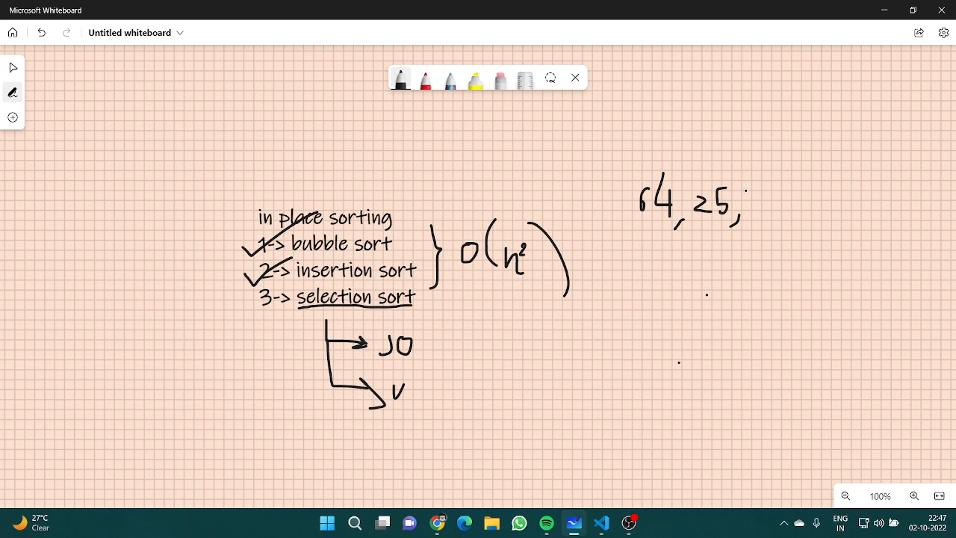
{"action": "left_click_drag", "start_coordinate": [754, 197], "coordinate": [777, 213]}
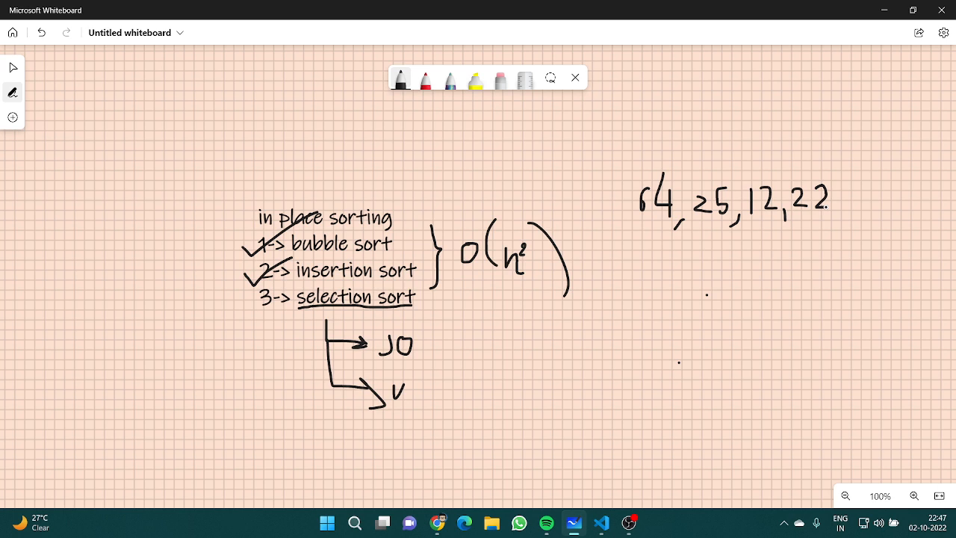
{"action": "left_click_drag", "start_coordinate": [829, 206], "coordinate": [839, 225]}
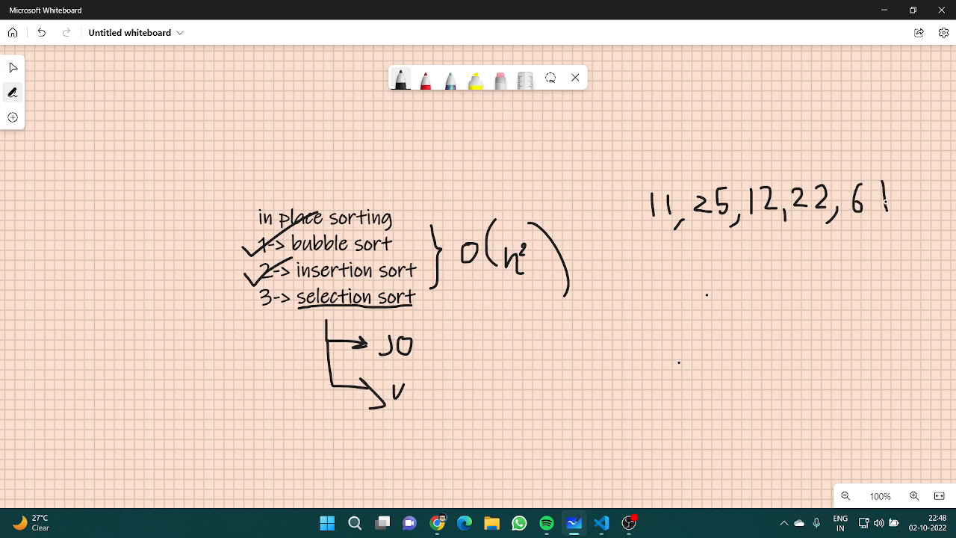
{"action": "left_click_drag", "start_coordinate": [866, 180], "coordinate": [881, 206]}
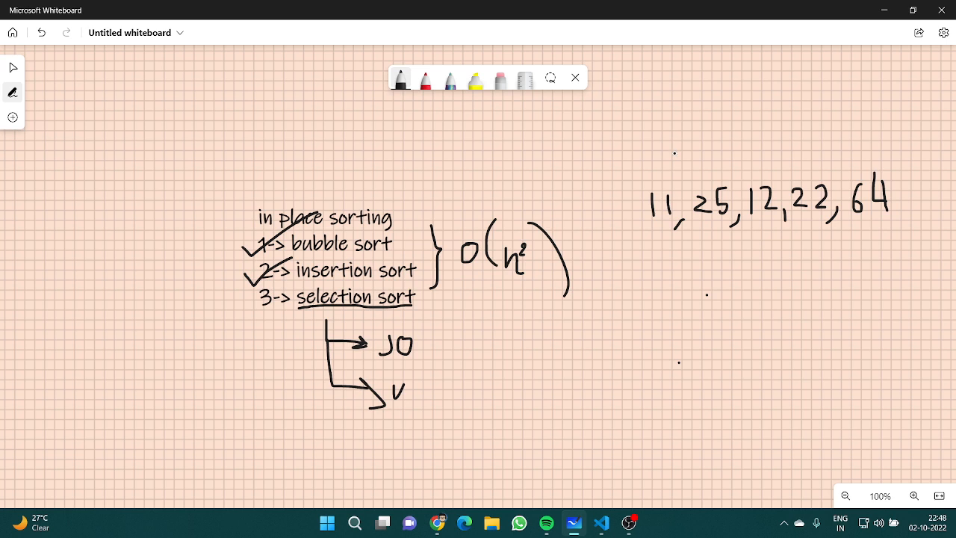
Draw a divider after 11 and rub out 25 and 12
{"action": "left_click_drag", "start_coordinate": [675, 154], "coordinate": [689, 257]}
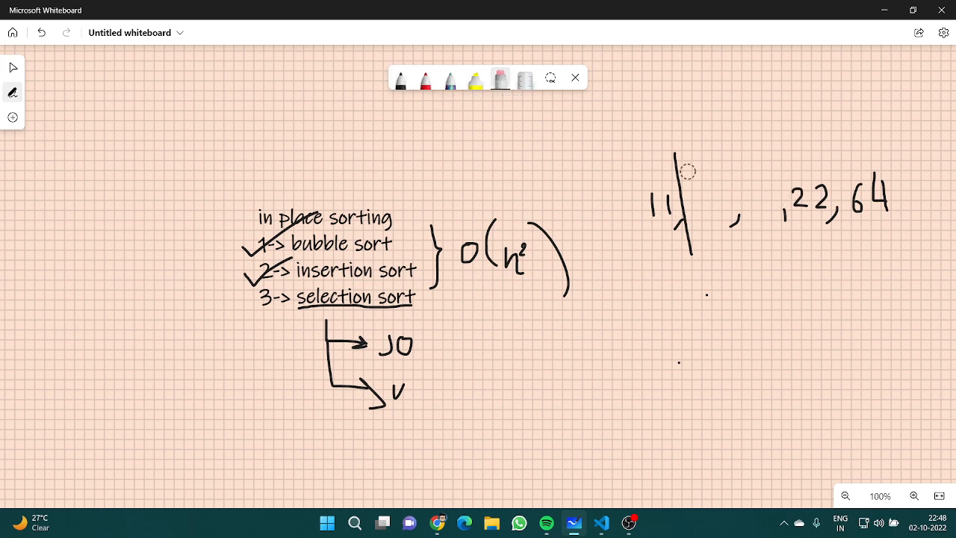
Rewrite 12 and 25 swapped, divide after 12, and erase the next two numbers
{"action": "left_click", "coordinate": [401, 79]}
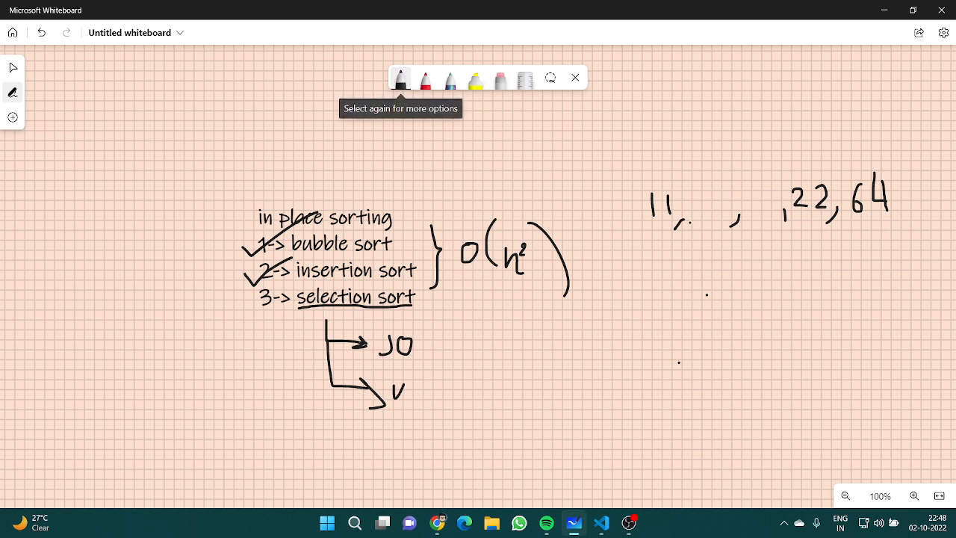
{"action": "left_click_drag", "start_coordinate": [695, 198], "coordinate": [706, 221]}
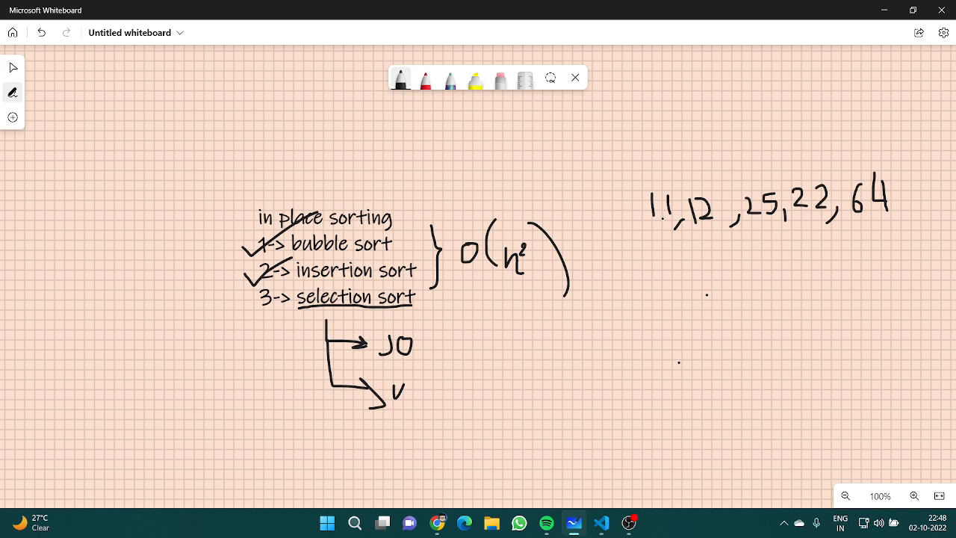
{"action": "left_click_drag", "start_coordinate": [736, 161], "coordinate": [737, 257]}
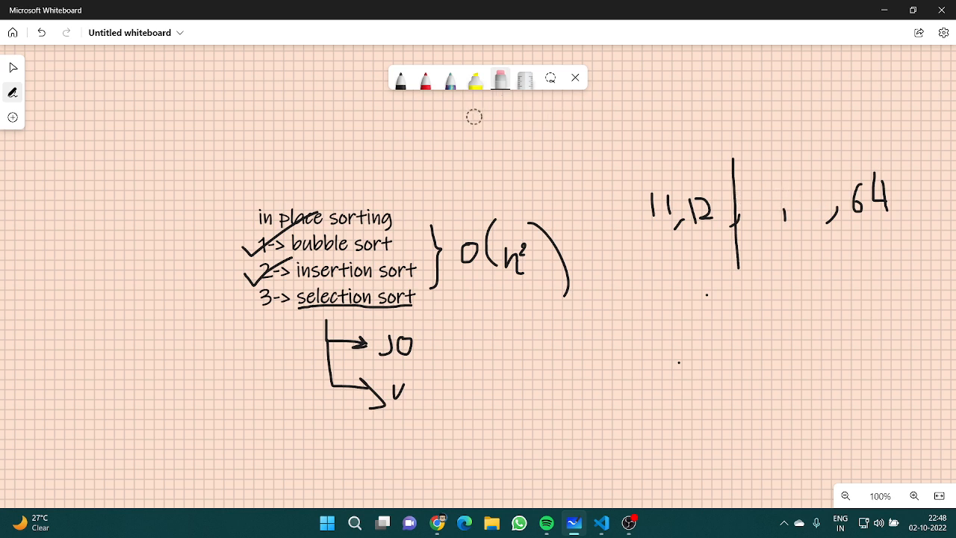
Write 22, 25 so the array reads 11, 12, 22, 25, 64, move the divider after 22 and add a double-headed arrow beneath
{"action": "left_click", "coordinate": [401, 81]}
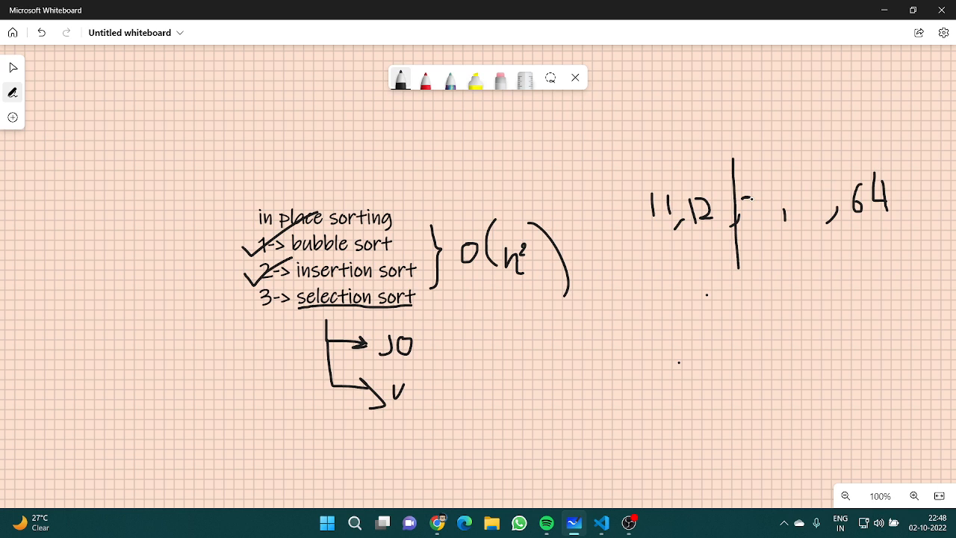
{"action": "left_click_drag", "start_coordinate": [747, 209], "coordinate": [789, 209]}
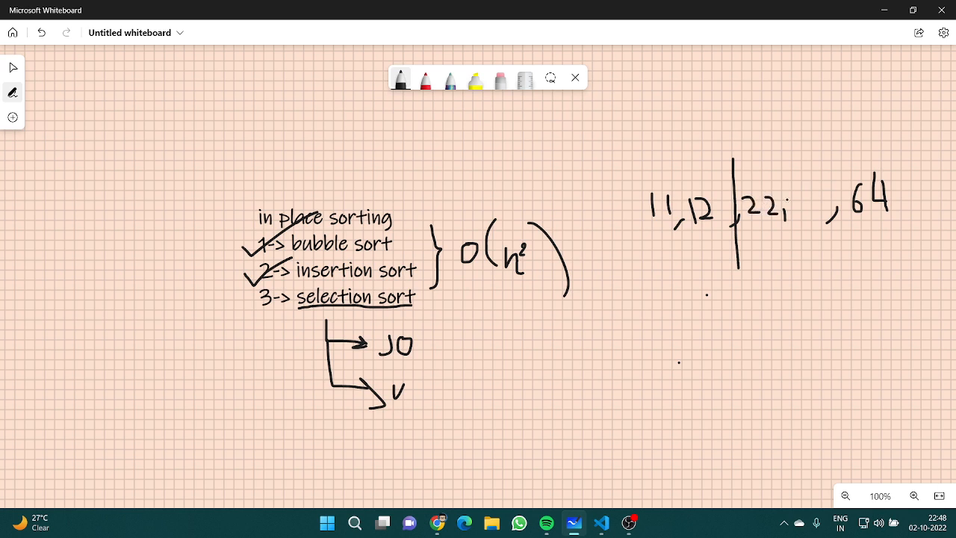
{"action": "left_click_drag", "start_coordinate": [792, 201], "coordinate": [822, 210]}
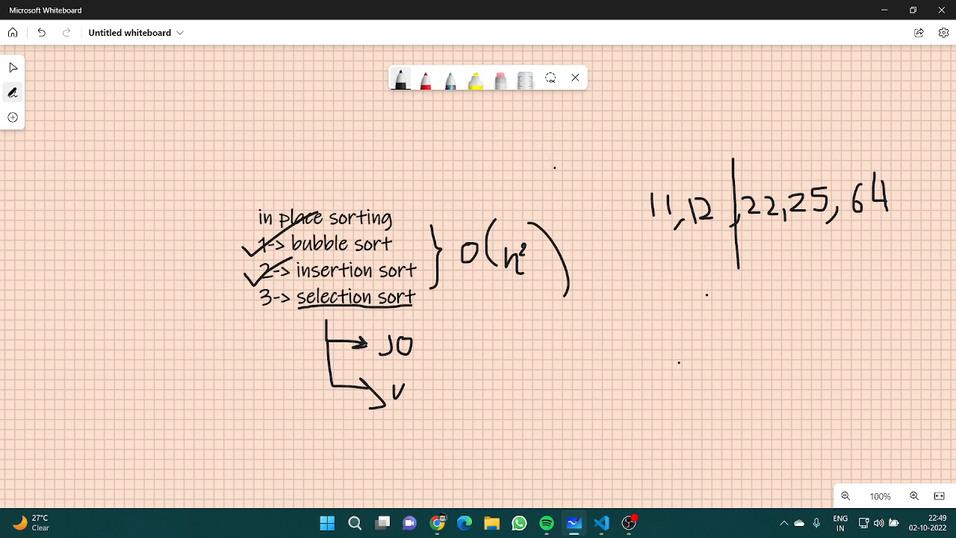
{"action": "left_click", "coordinate": [499, 81]}
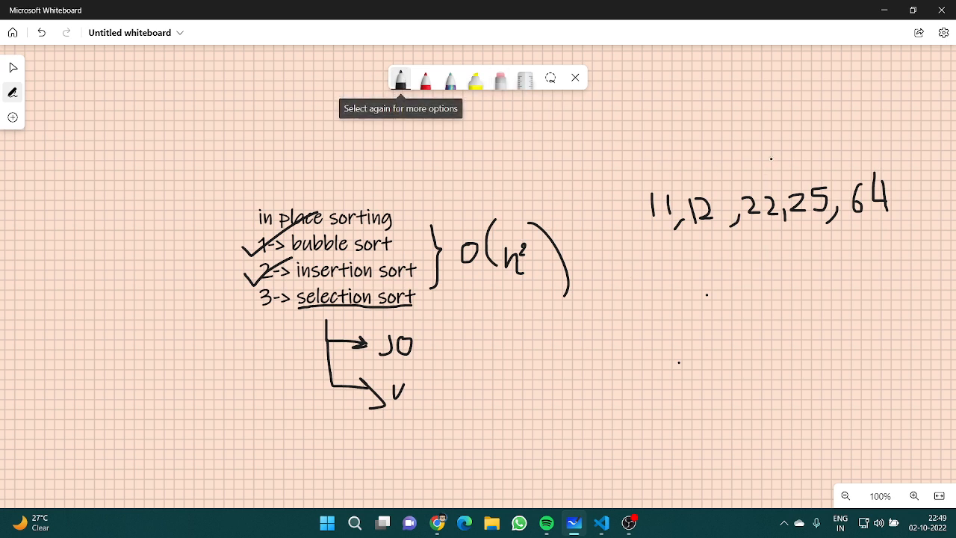
{"action": "left_click_drag", "start_coordinate": [777, 152], "coordinate": [785, 276]}
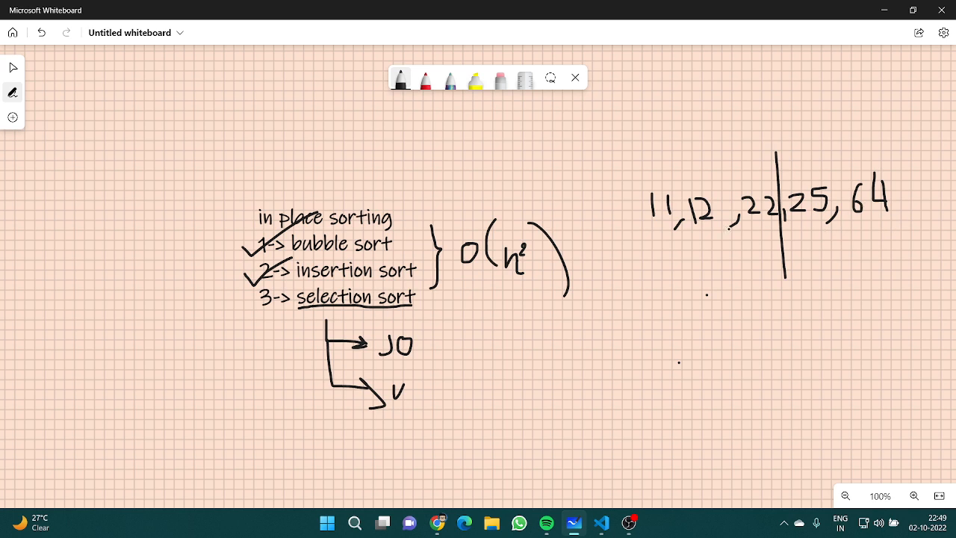
{"action": "left_click_drag", "start_coordinate": [750, 248], "coordinate": [902, 248]}
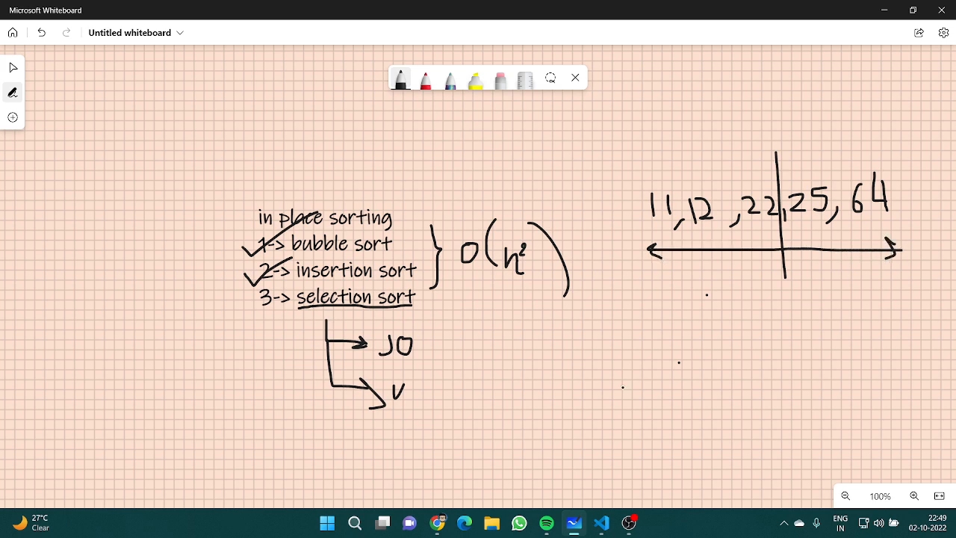
{"action": "mouse_move", "coordinate": [630, 523]}
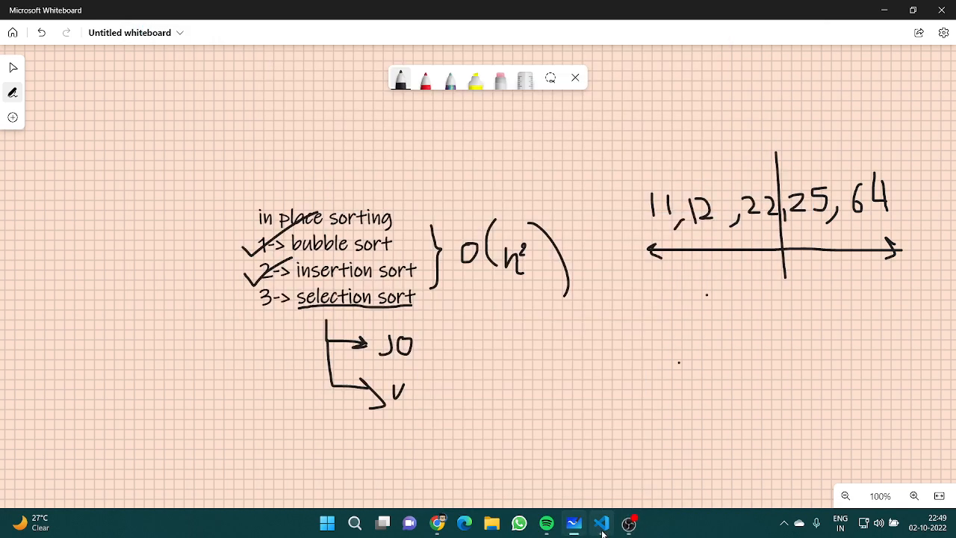
Switch to Visual Studio Code showing sorting.cpp
{"action": "left_click", "coordinate": [601, 523]}
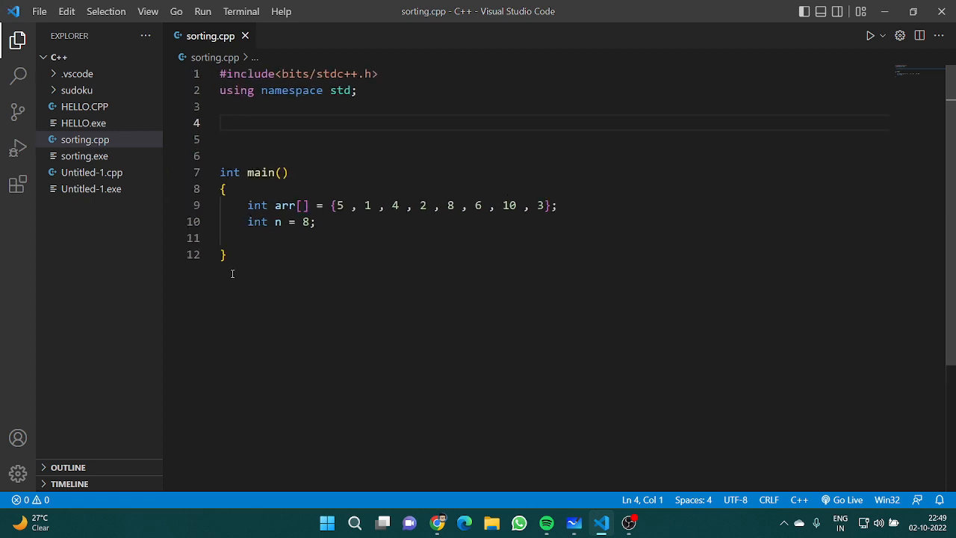
Write the void selectionsort(int arr[], int n) signature above main
{"action": "type", "text": "void"}
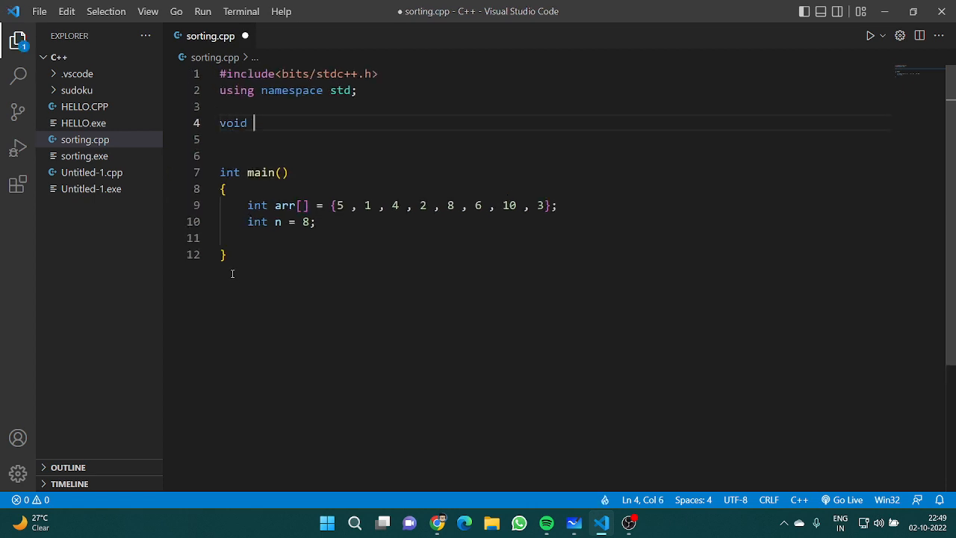
{"action": "type", "text": "selectio"}
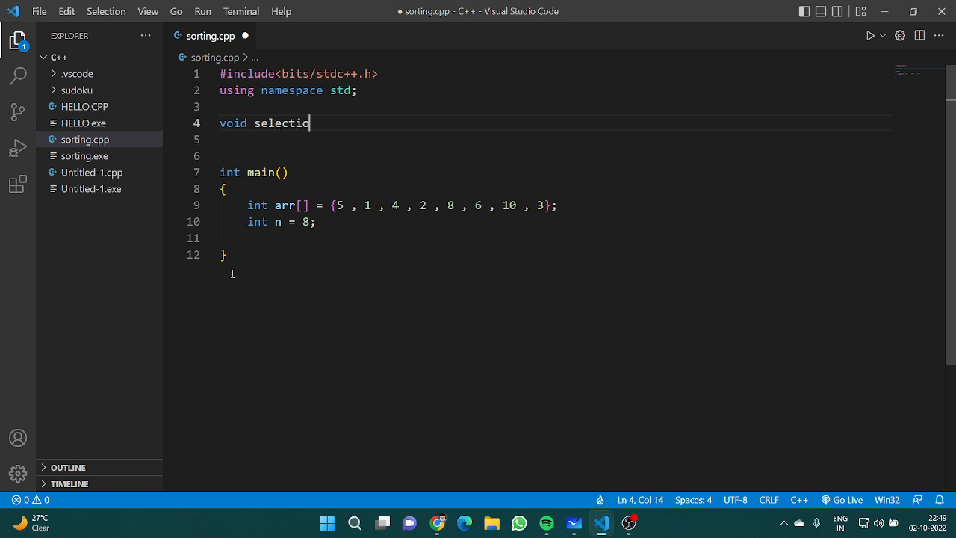
{"action": "type", "text": "nsort()"}
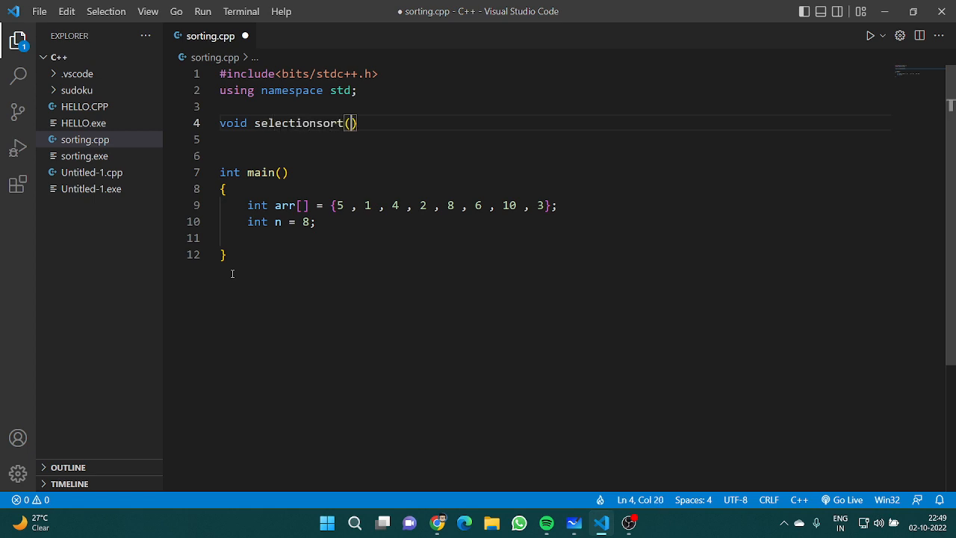
{"action": "type", "text": "int arr[]"}
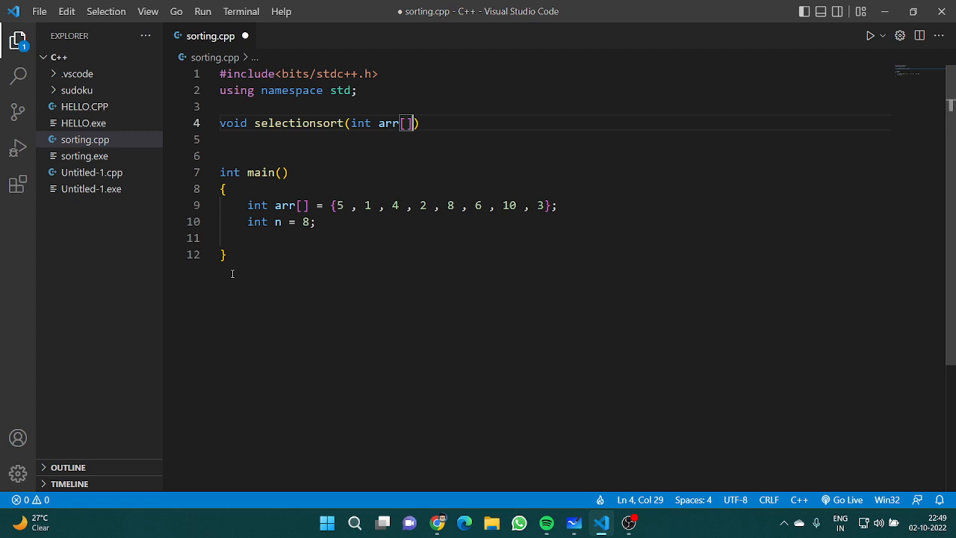
{"action": "type", "text": ", int n"}
{"action": "left_click", "coordinate": [554, 139]}
{"action": "type", "text": "{"}
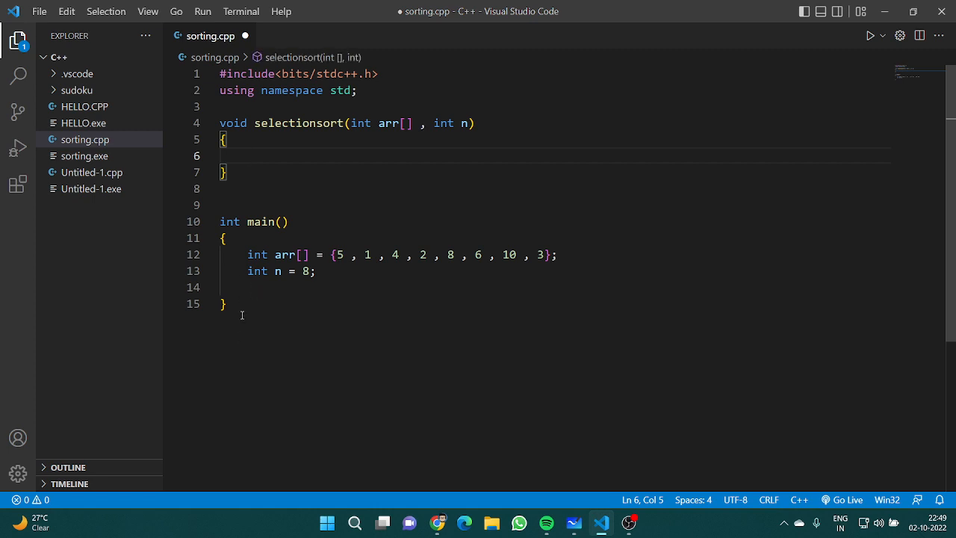
Declare int min_idx and add the outer loop for(int i=0;i<n;i++) with braces
{"action": "type", "text": "int min"}
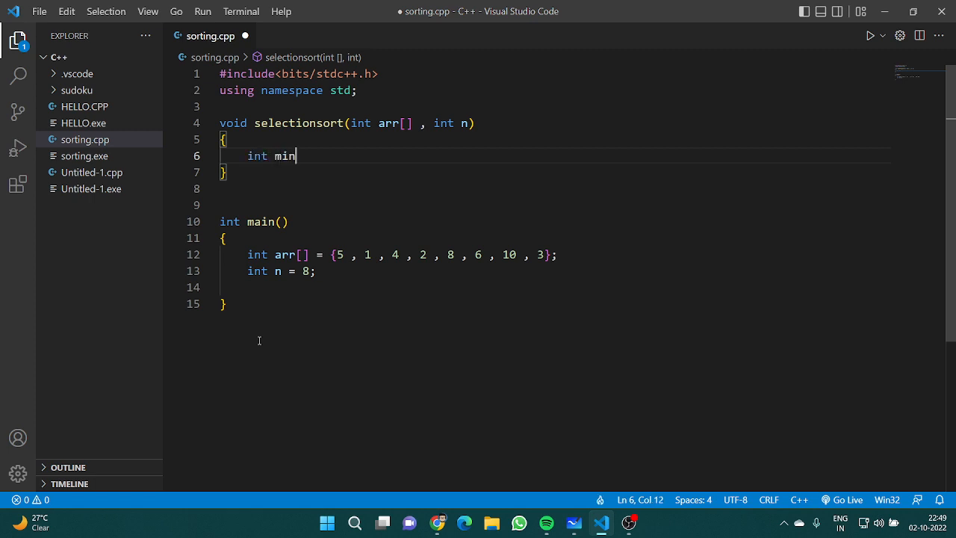
{"action": "type", "text": "_idx;"}
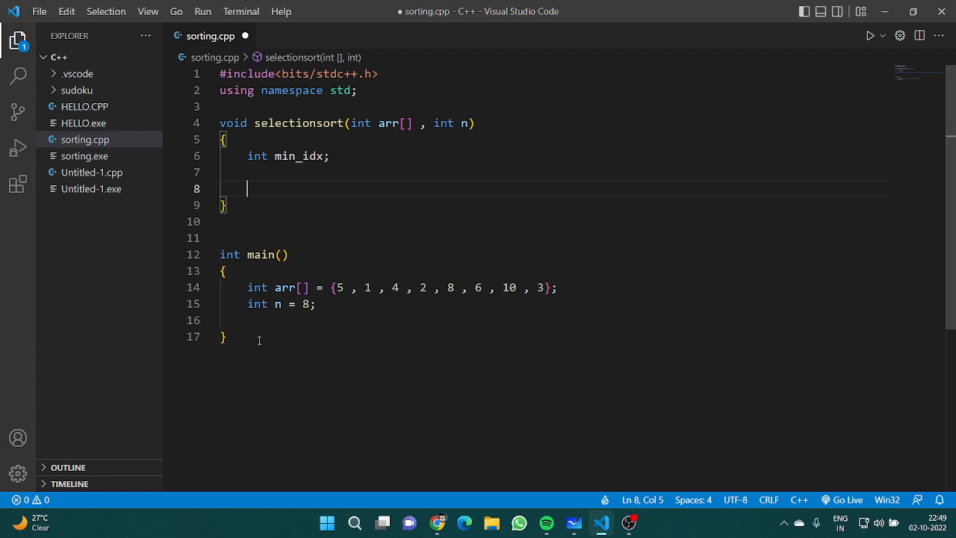
{"action": "type", "text": "for(int i="}
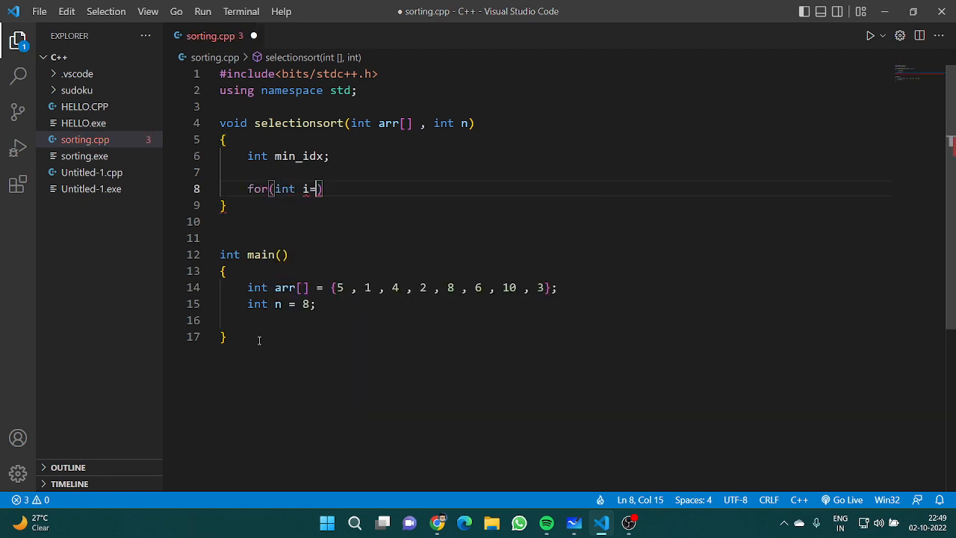
{"action": "type", "text": "0;i<n;i++"}
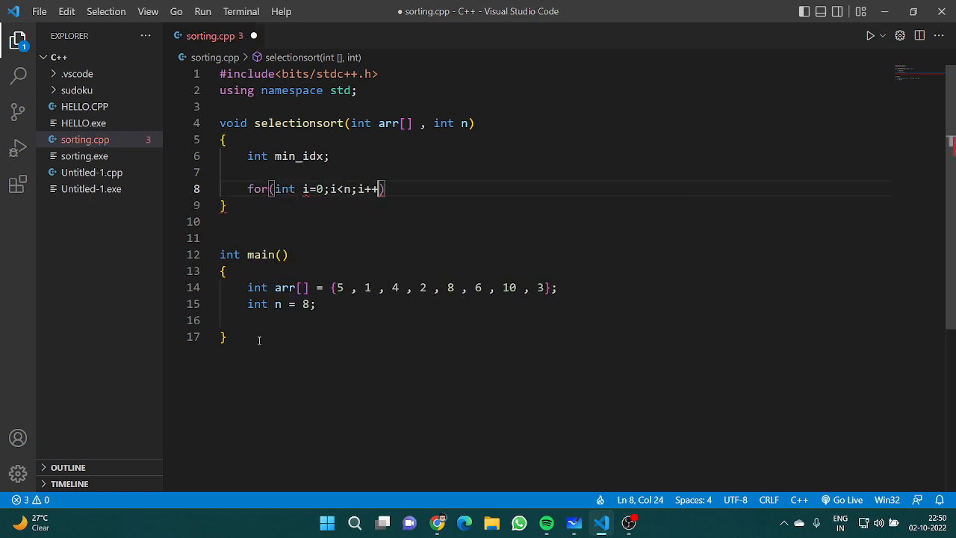
{"action": "type", "text": "{"}
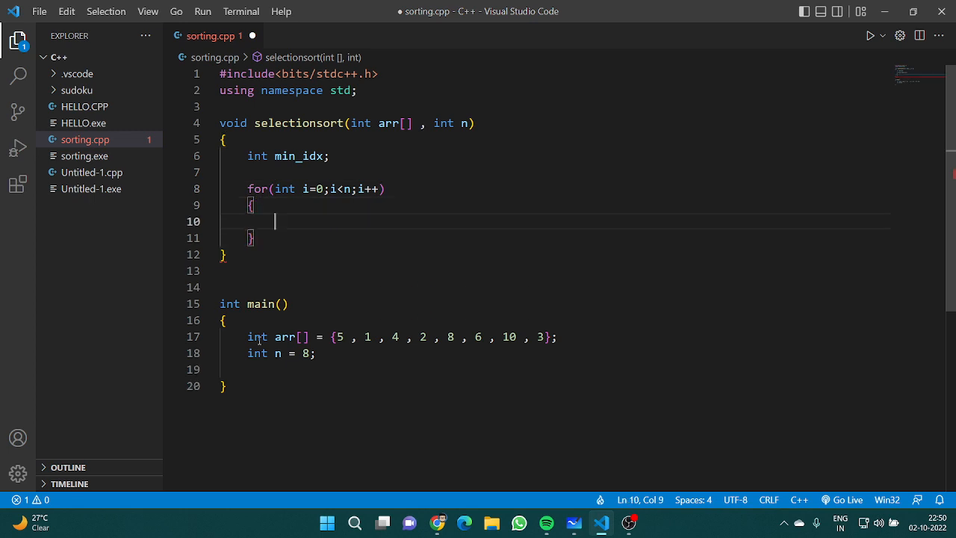
Set min_idx = i and add the inner loop for(int j = i+1; j < n; j++) {}
{"action": "type", "text": "fo"}
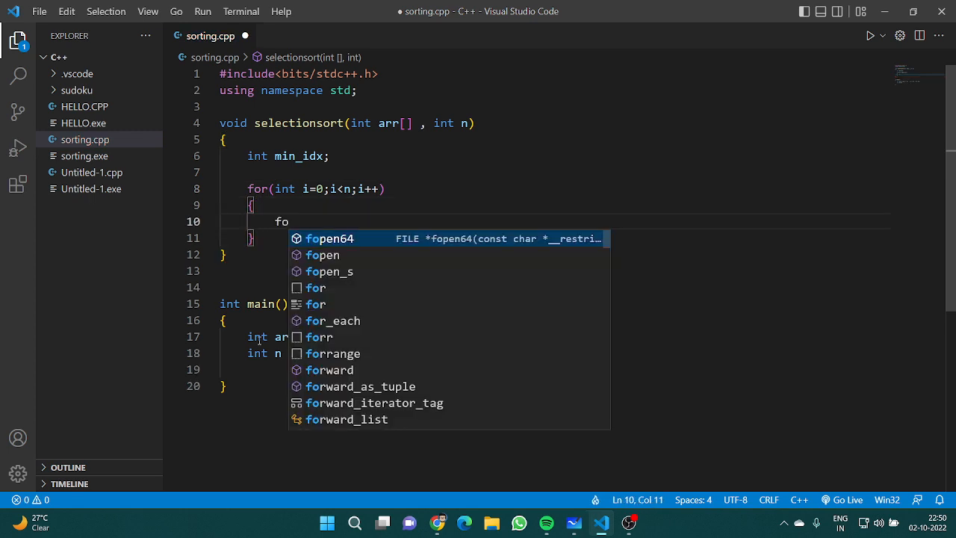
{"action": "type", "text": "min_idx ="}
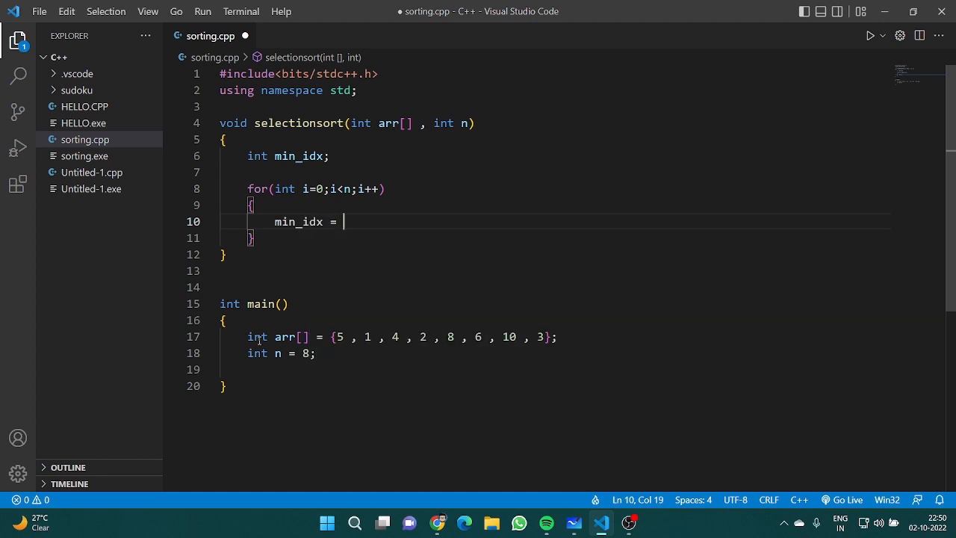
{"action": "type", "text": "i;"}
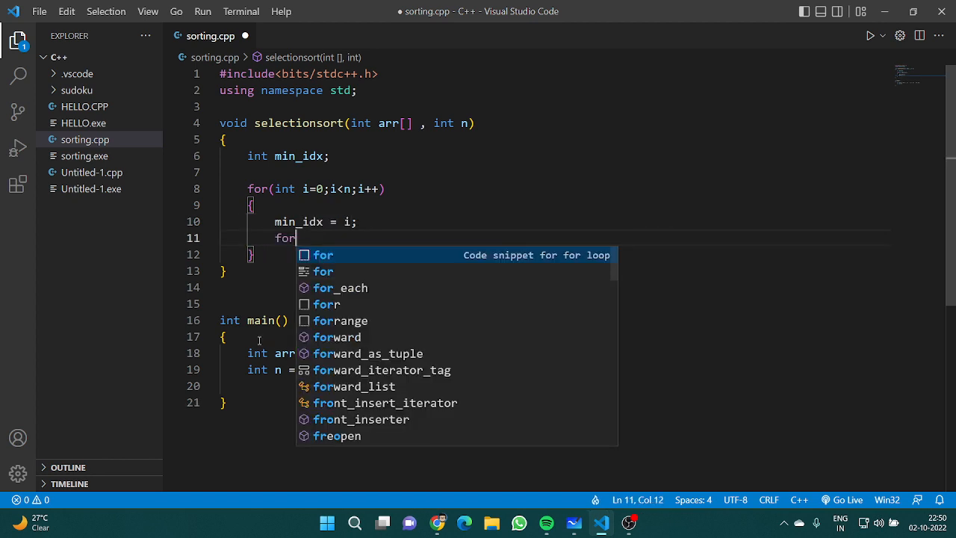
{"action": "key", "text": "Tab"}
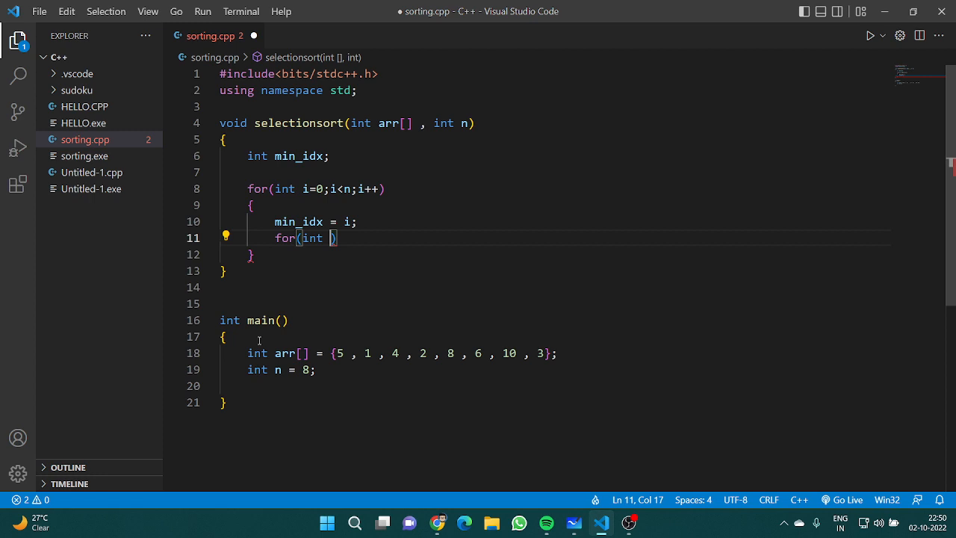
{"action": "type", "text": "j = i+1 , j<"}
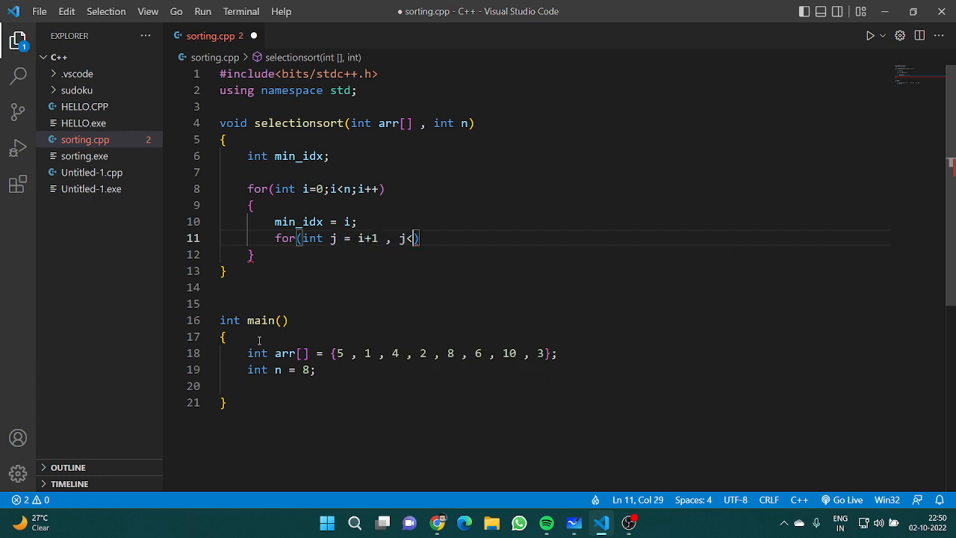
{"action": "type", "text": "n;"}
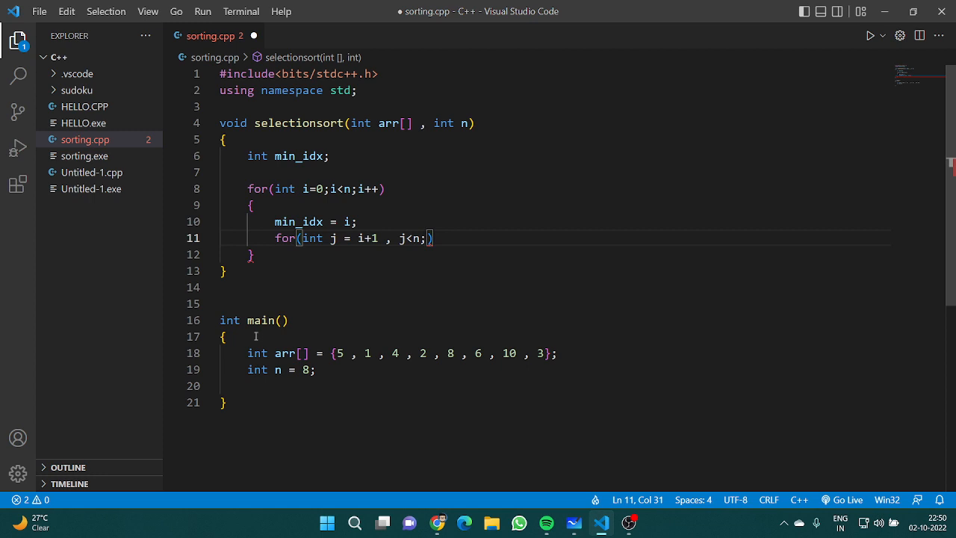
{"action": "type", "text": "j++"}
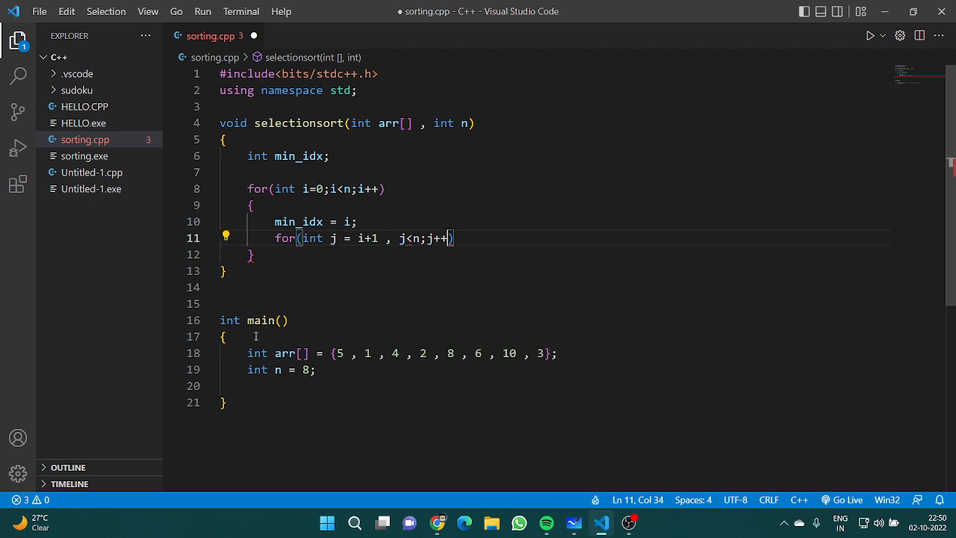
{"action": "type", "text": "{}"}
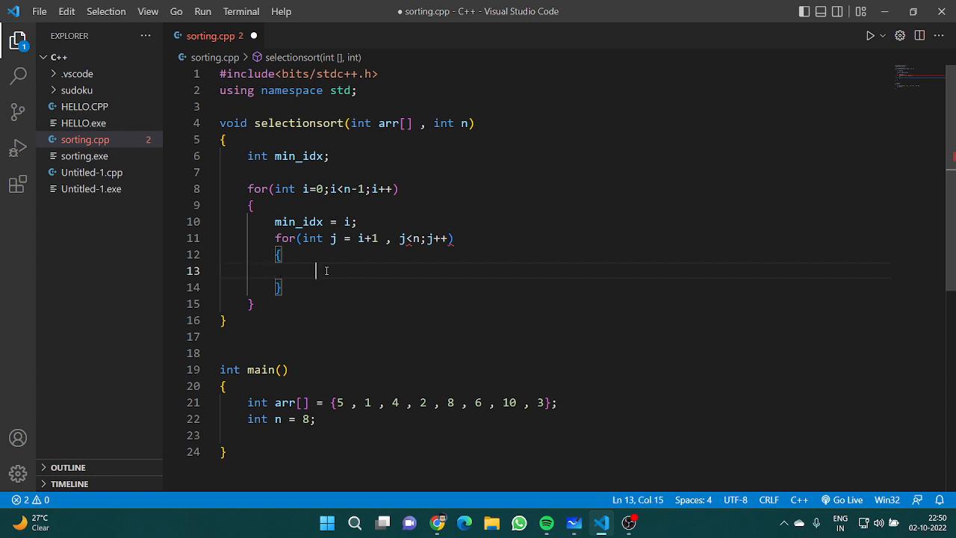
Inside the inner loop, update min_idx = j when arr[j] is smaller than arr[min_idx]
{"action": "type", "text": "if(ar"}
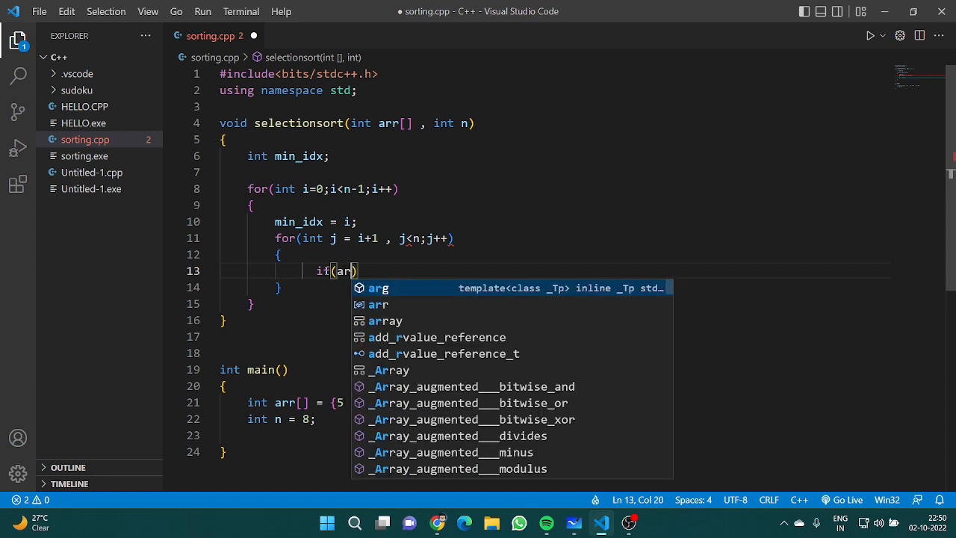
{"action": "type", "text": "r[j] < arr["}
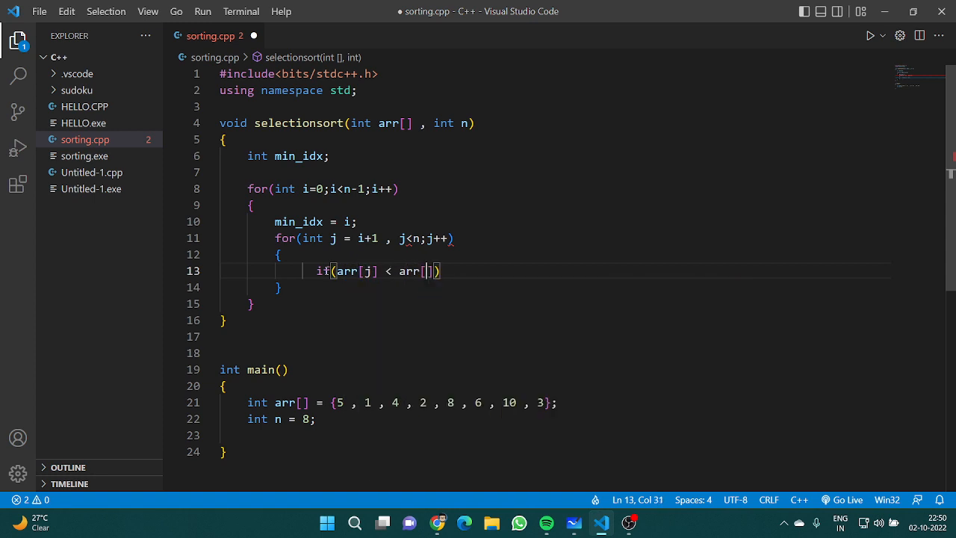
{"action": "type", "text": "j"}
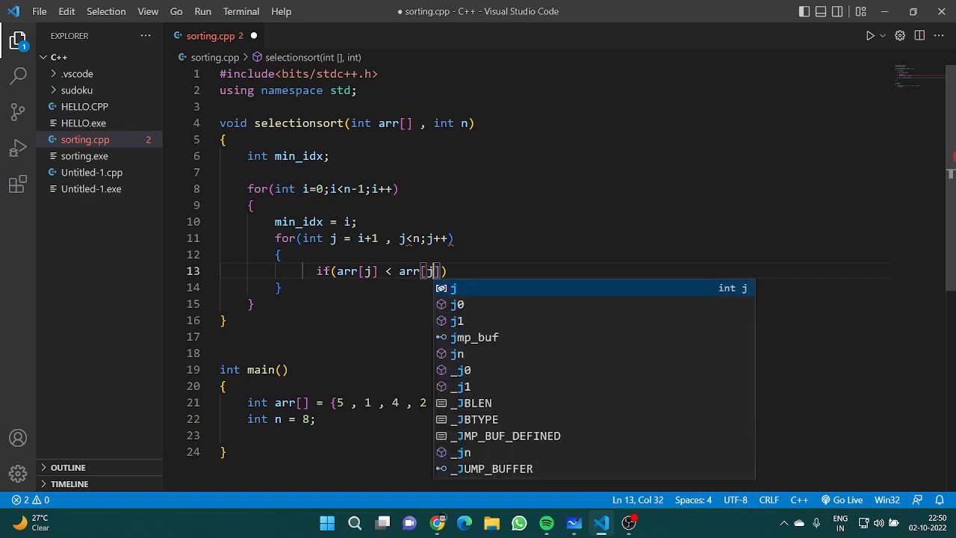
{"action": "type", "text": "min"}
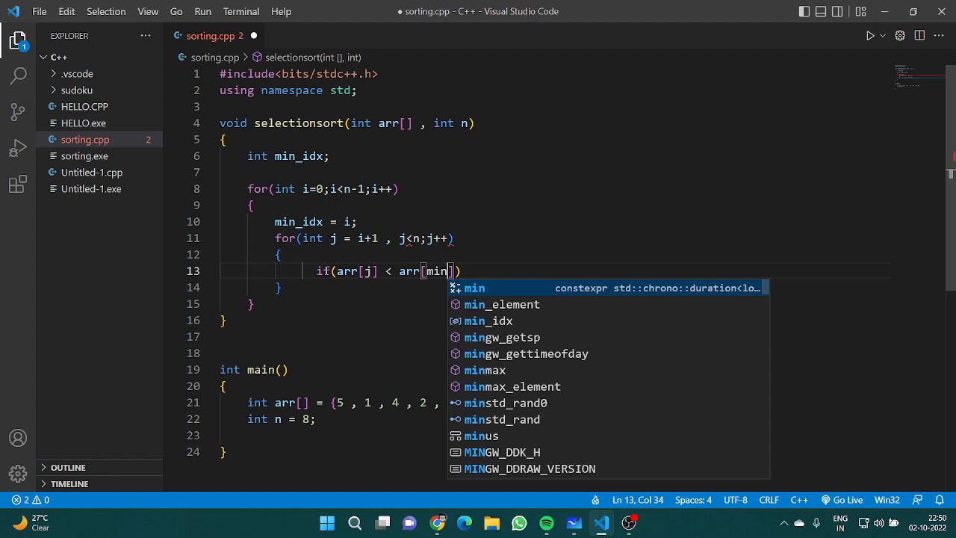
{"action": "type", "text": "_idx"}
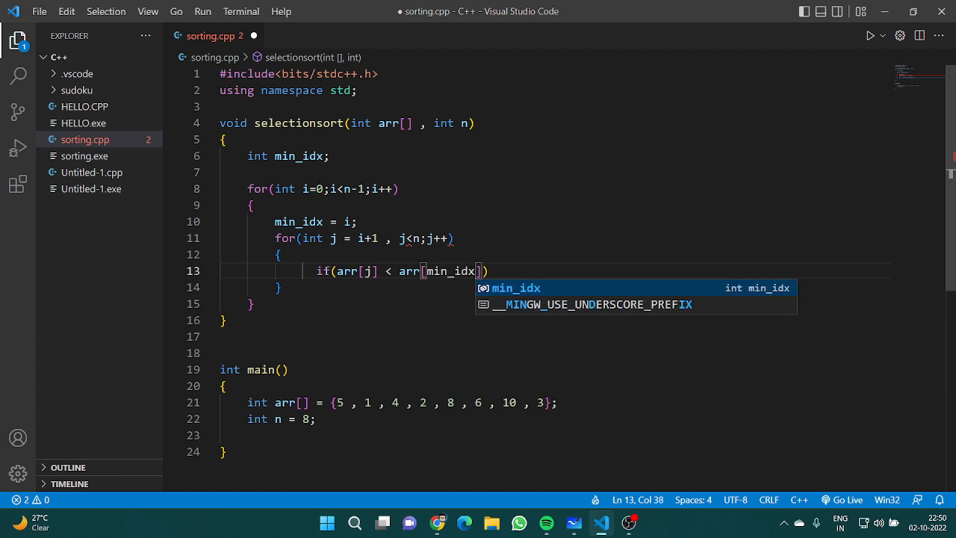
{"action": "key", "text": "enter"}
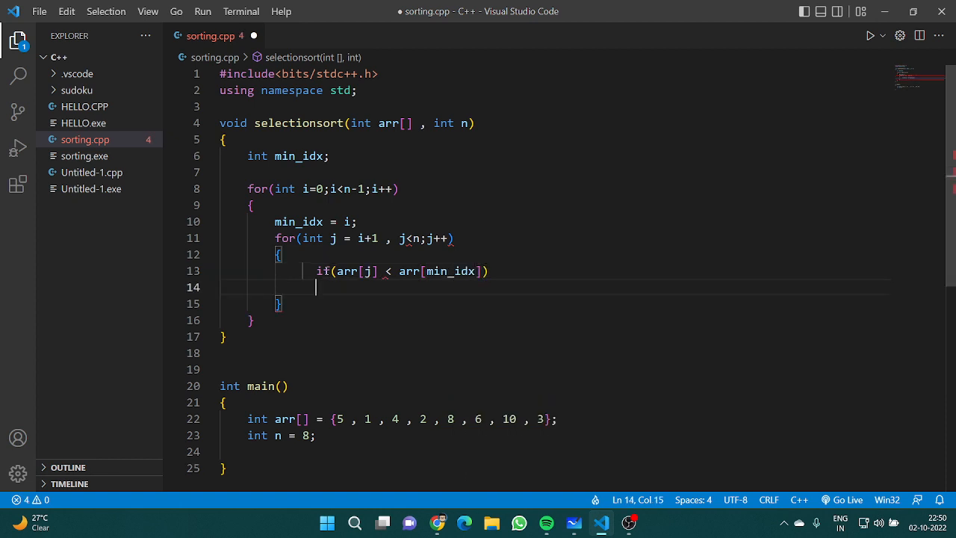
{"action": "type", "text": "min_idx = i;"}
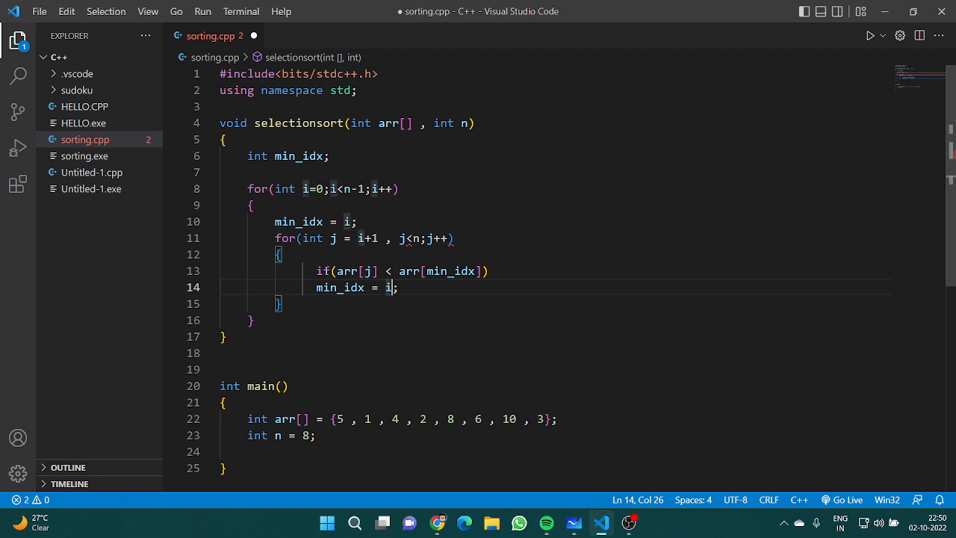
{"action": "type", "text": "j"}
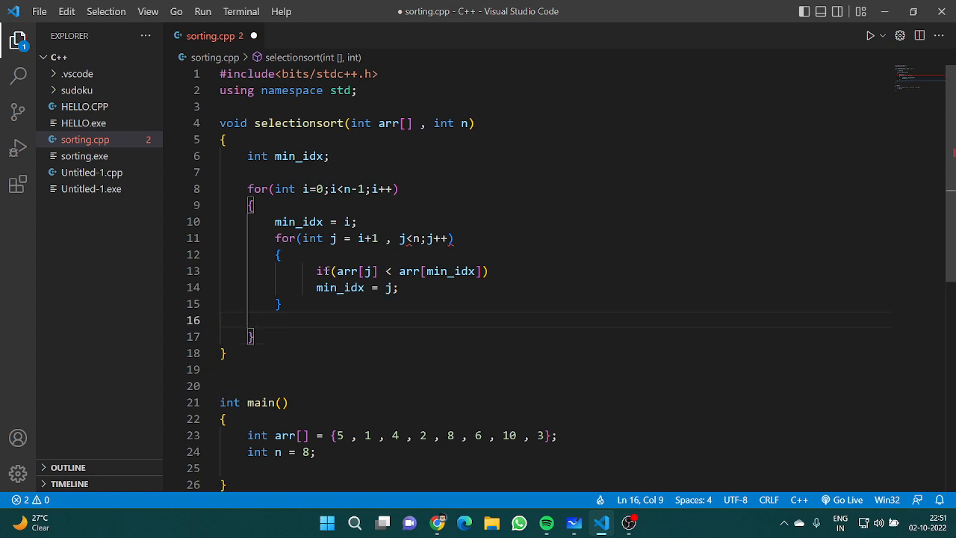
After the inner loop, call swap(arr[i], arr[min_idx])
{"action": "type", "text": "swap("}
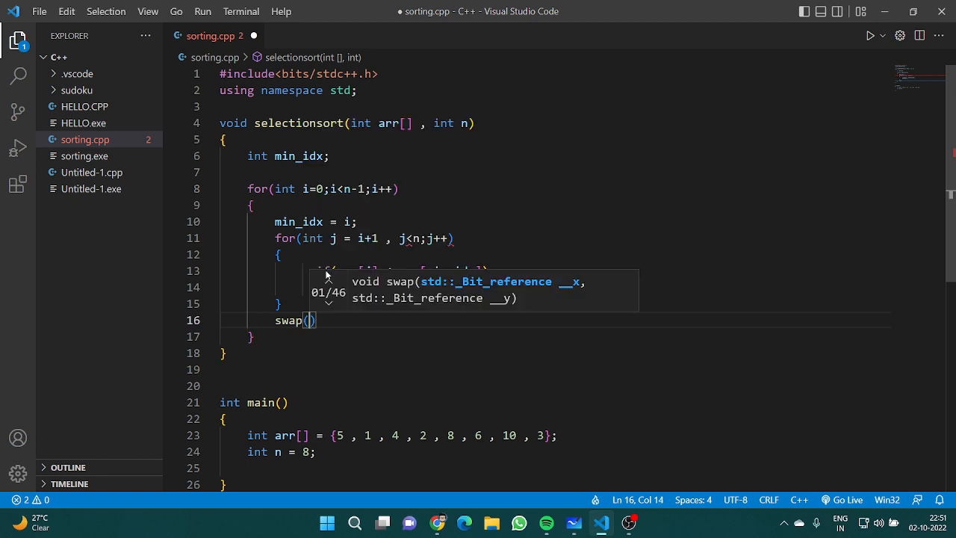
{"action": "type", "text": "arr[i]"}
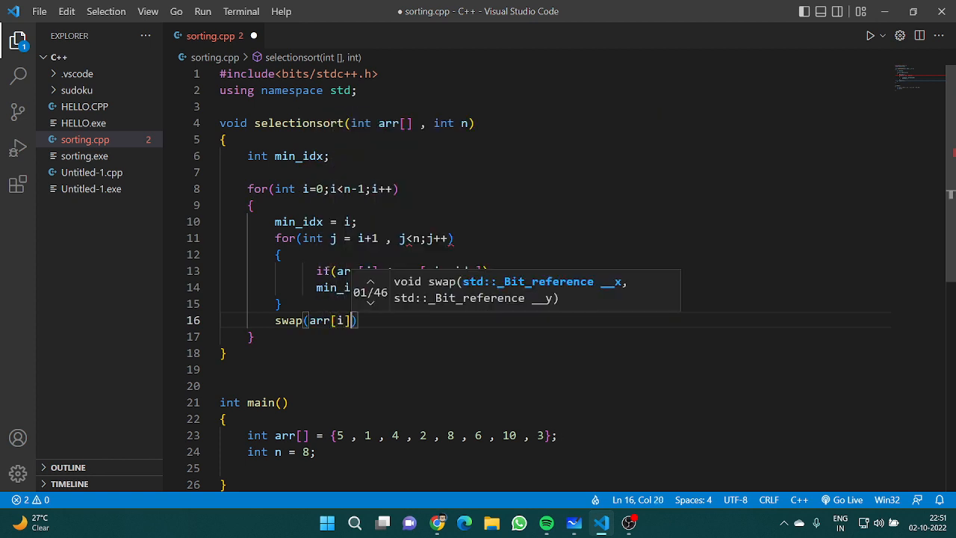
{"action": "type", "text": ", arr["}
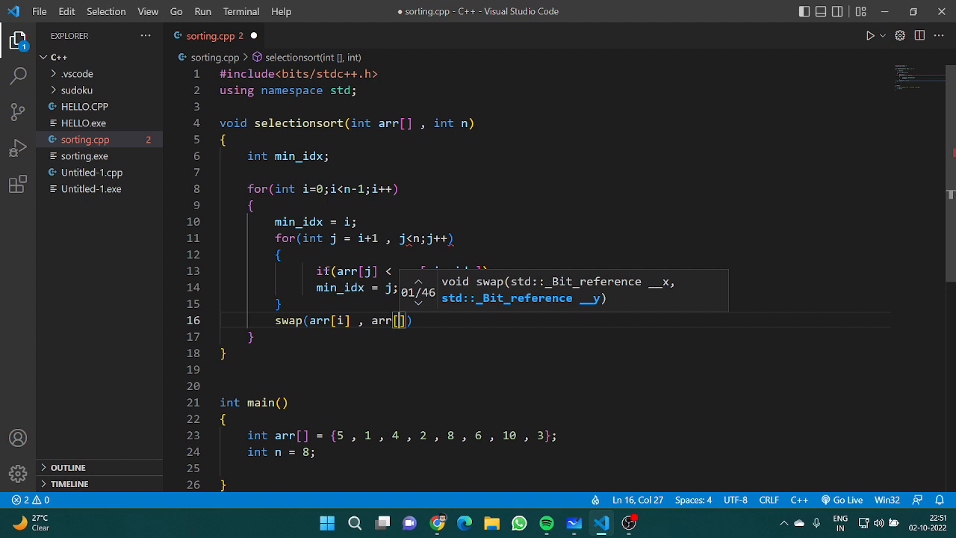
{"action": "type", "text": "min_idx"}
{"action": "left_click", "coordinate": [365, 237]}
{"action": "type", "text": ";"}
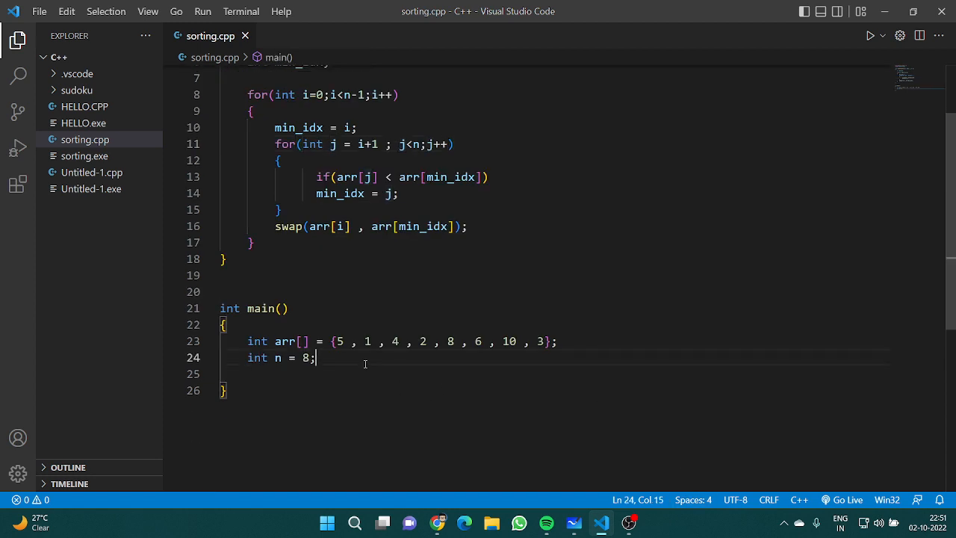
In main, add a for loop printing cout<<arr[i]<<" " for each element
{"action": "type", "text": "for(int )"}
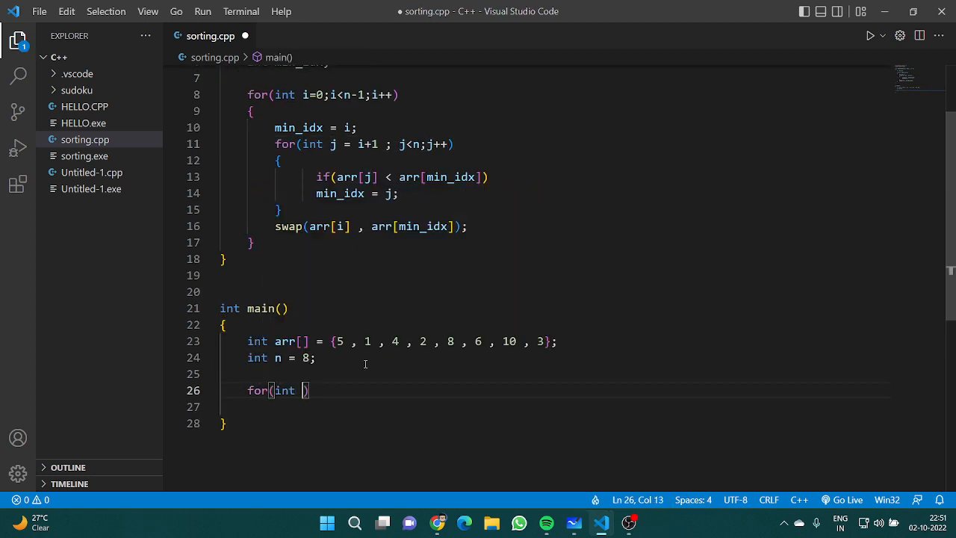
{"action": "type", "text": "i=0;i<"}
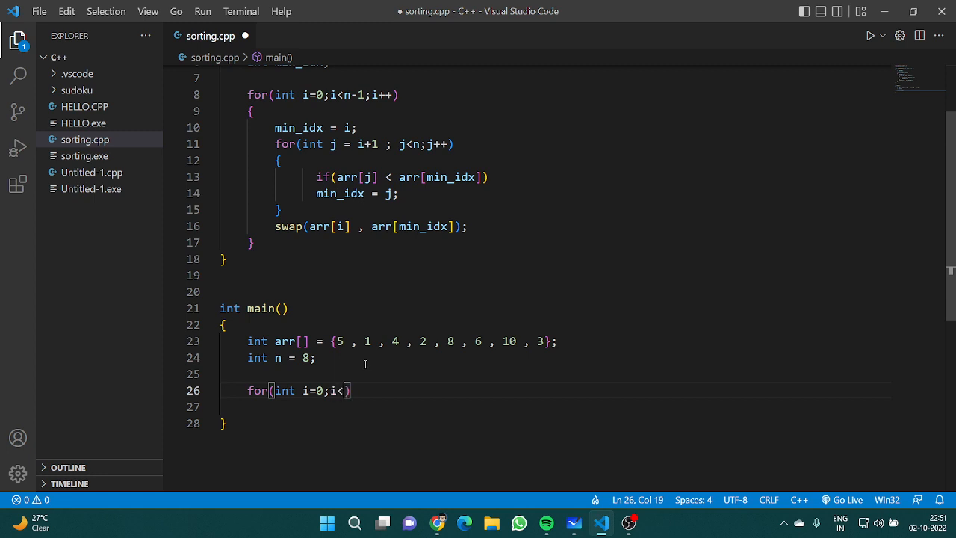
{"action": "type", "text": "n;i++"}
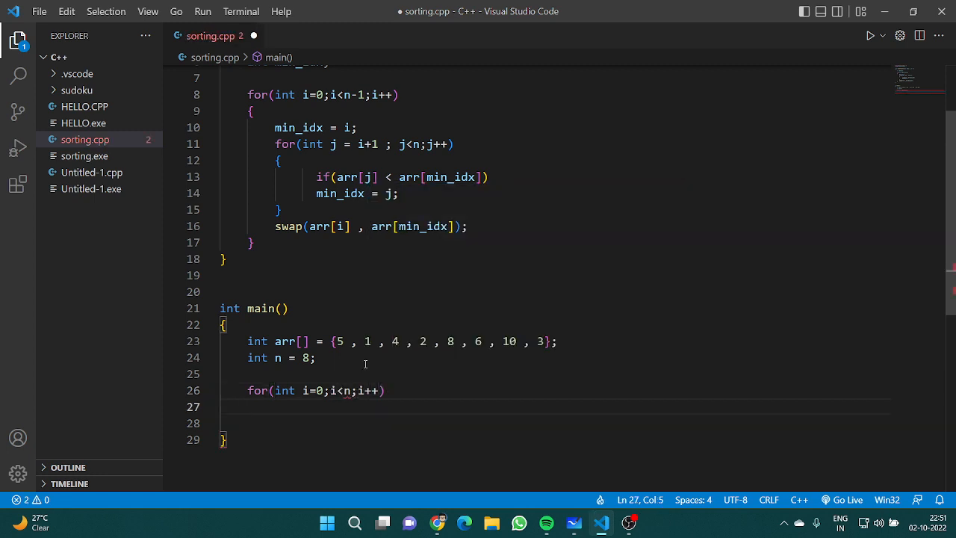
{"action": "type", "text": "cout<<"}
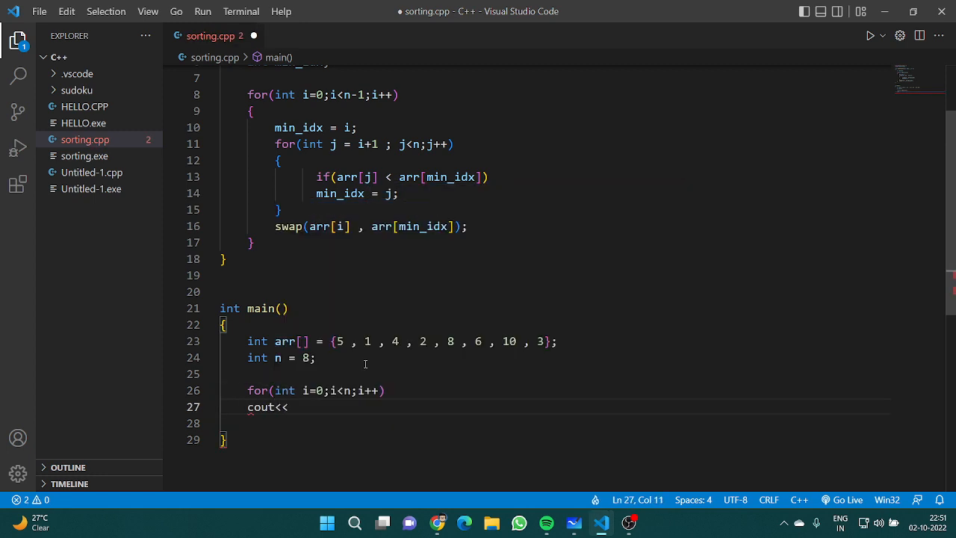
{"action": "type", "text": "arr[i]"}
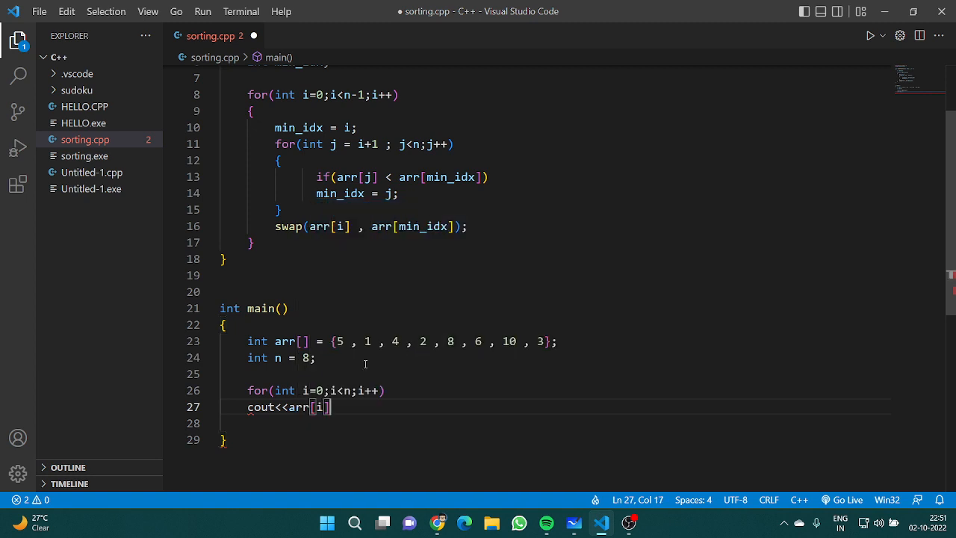
{"action": "type", "text": "<<\" \""}
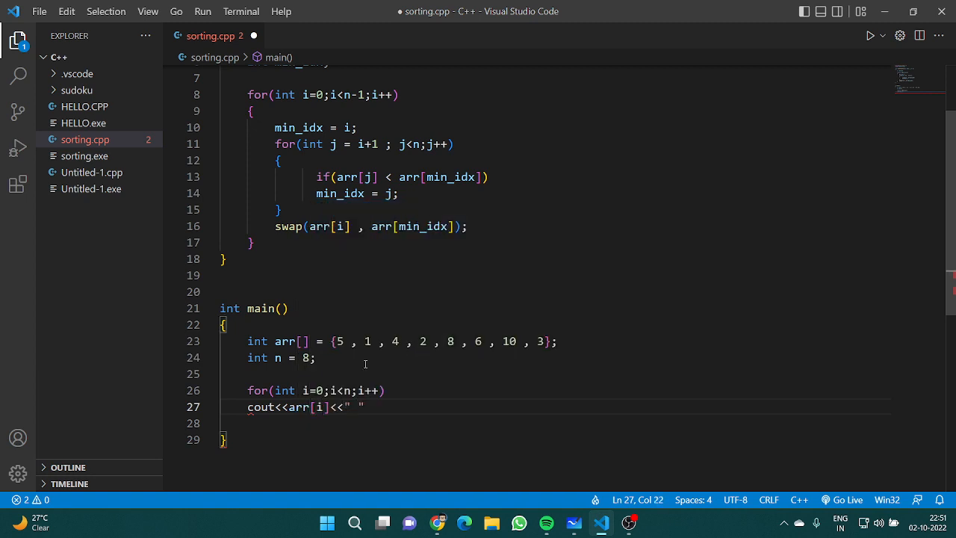
{"action": "type", "text": ";"}
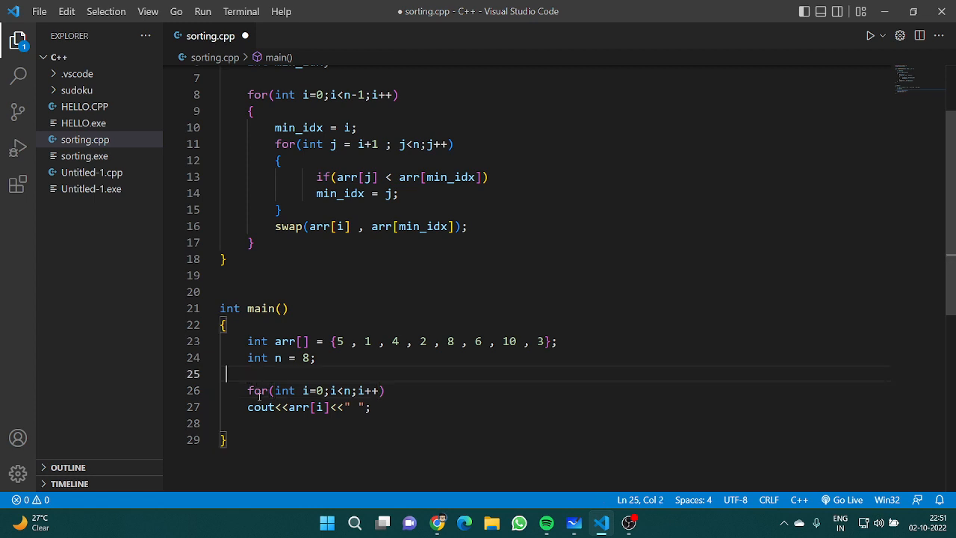
Call selectionsort(arr , n); in main before the print loop
{"action": "type", "text": "s"}
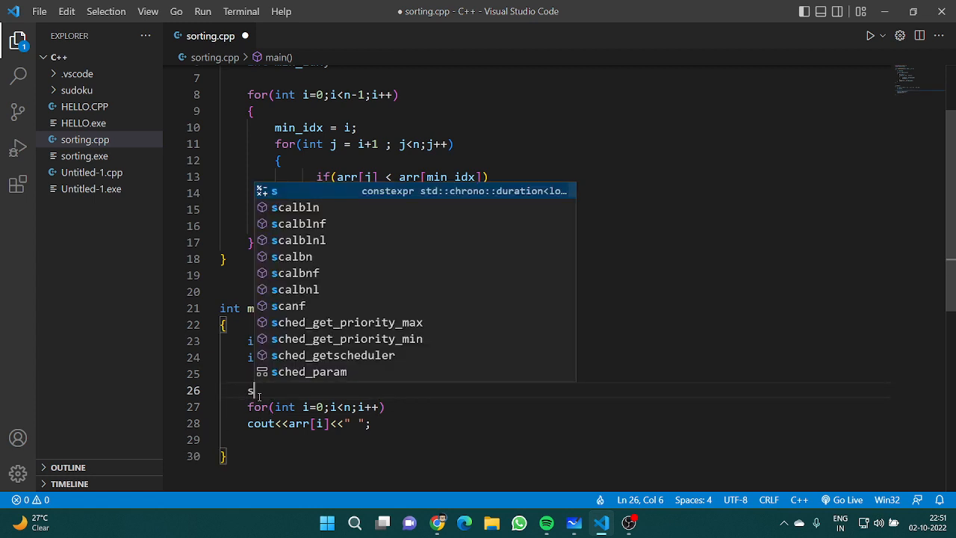
{"action": "type", "text": "electionsort("}
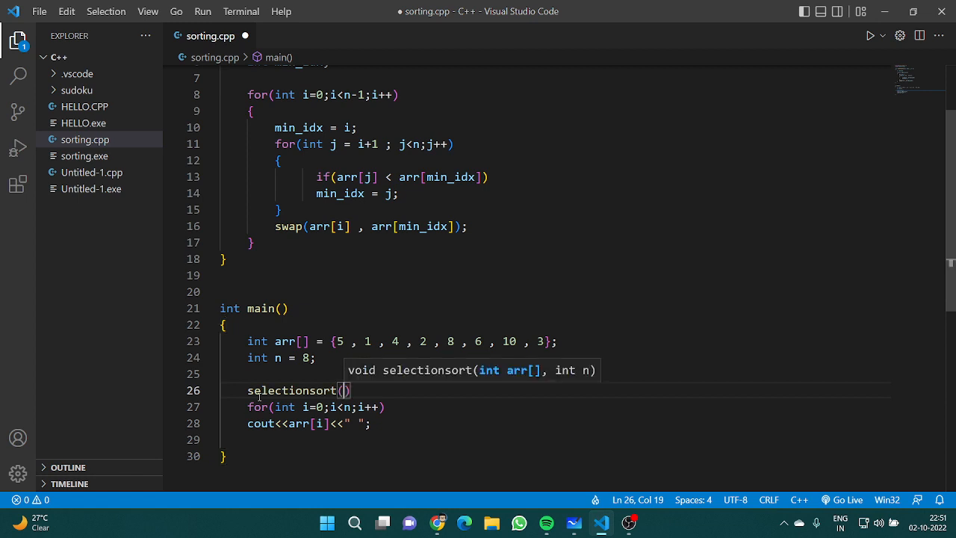
{"action": "type", "text": "arr , n"}
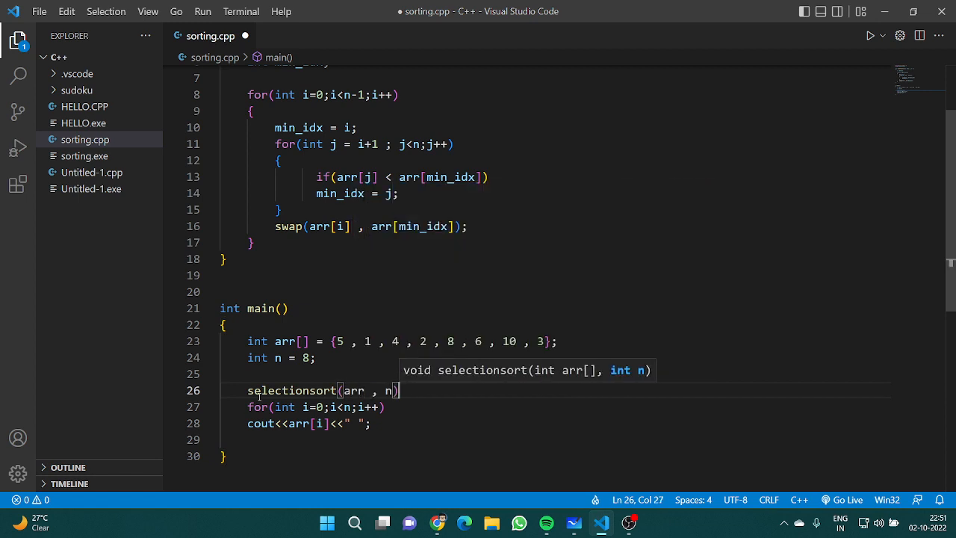
{"action": "type", "text": ";"}
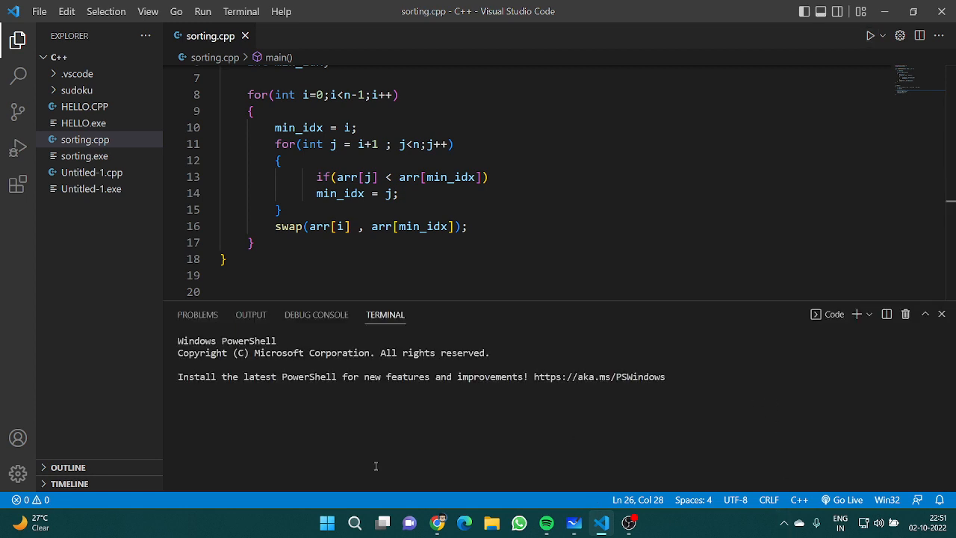
Run sorting.cpp, see 1 2 3 4 5 6 8 10 printed, then hide the terminal
{"action": "left_click", "coordinate": [870, 36]}
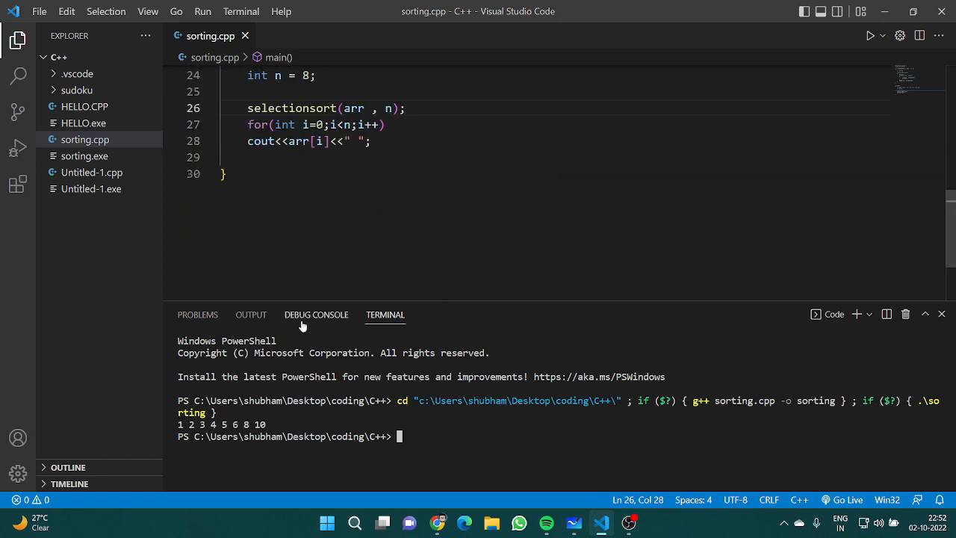
{"action": "left_click_drag", "start_coordinate": [177, 424], "coordinate": [212, 424]}
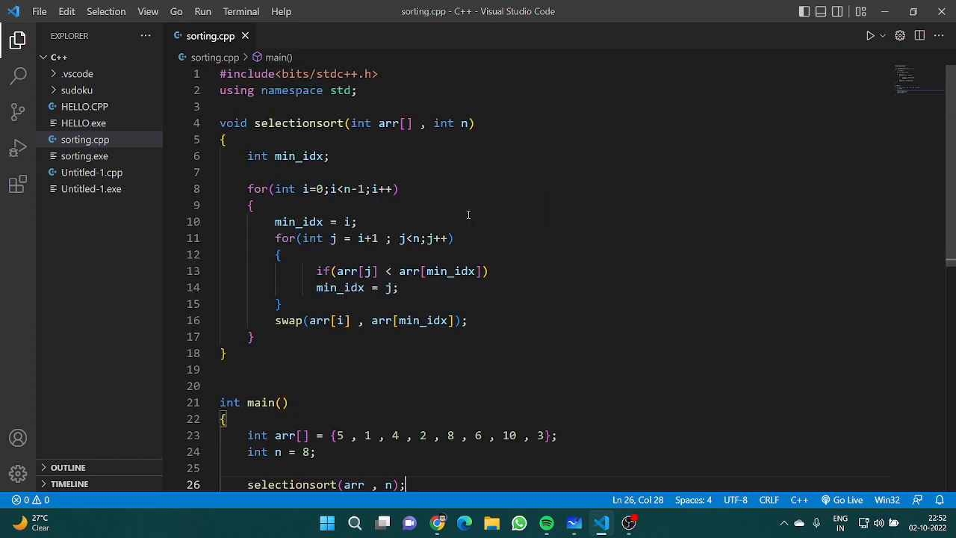
Comment the outer selectionsort loop with // --> O(n)
{"action": "left_click", "coordinate": [421, 188]}
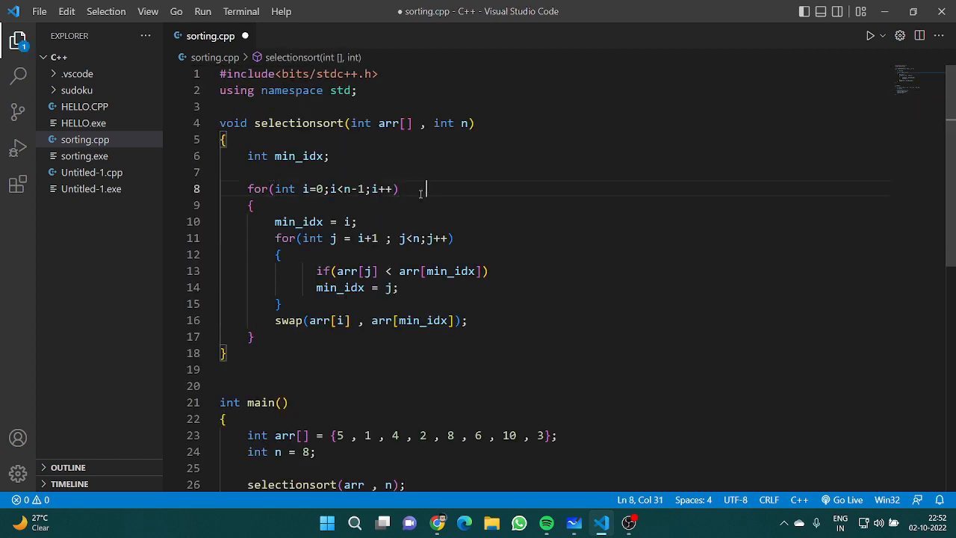
{"action": "type", "text": "// --"}
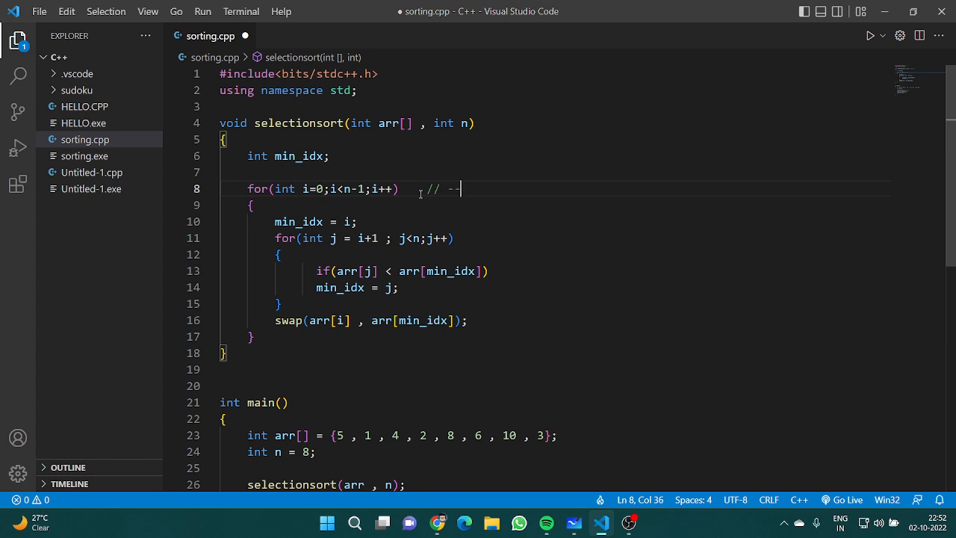
{"action": "type", "text": ">"}
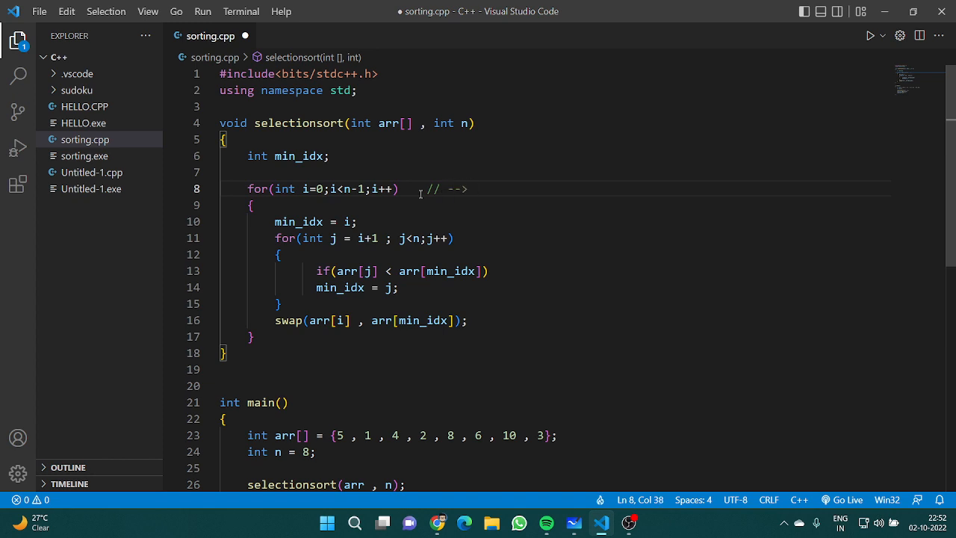
{"action": "type", "text": "O("}
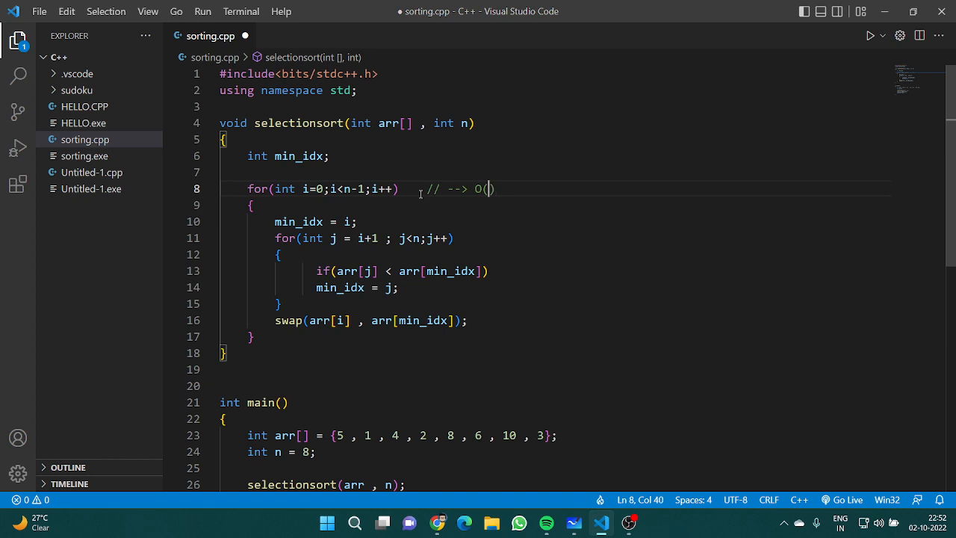
{"action": "type", "text": "n"}
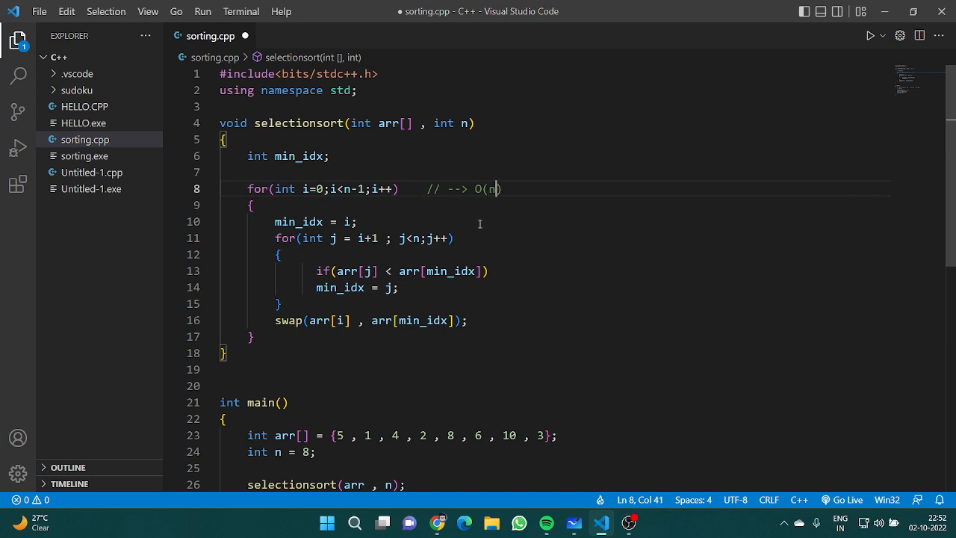
Comment the inner loop with // --> O(n) and return to the whiteboard
{"action": "left_click", "coordinate": [463, 239]}
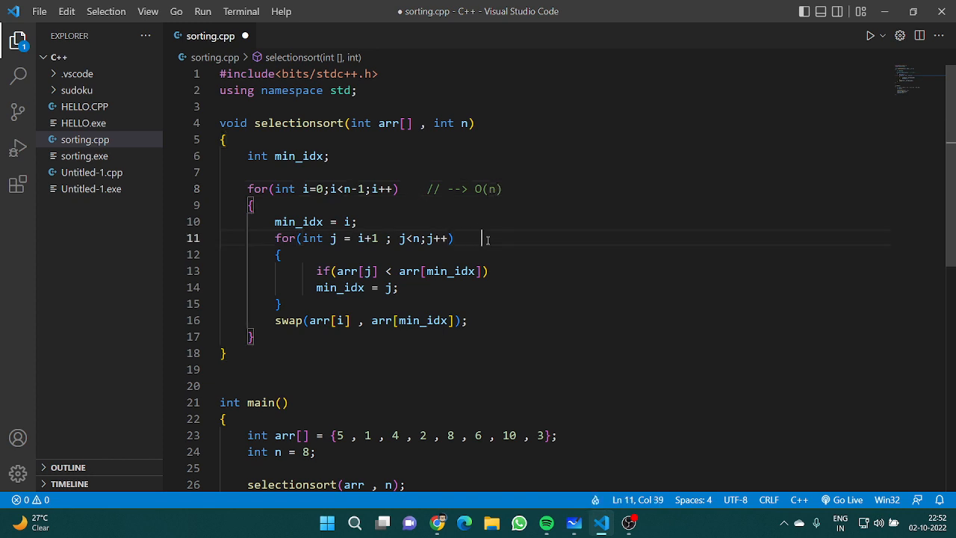
{"action": "type", "text": "// --> O(n"}
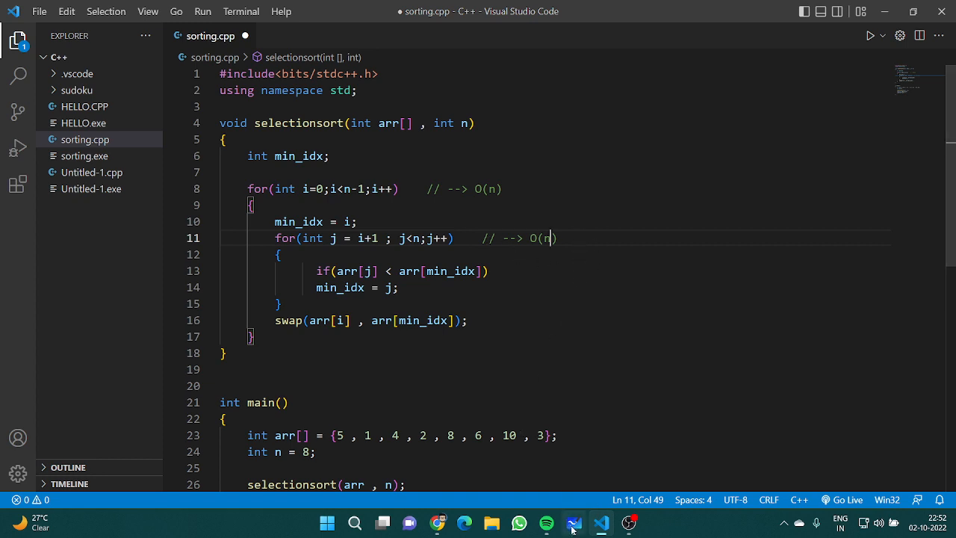
{"action": "left_click", "coordinate": [573, 523]}
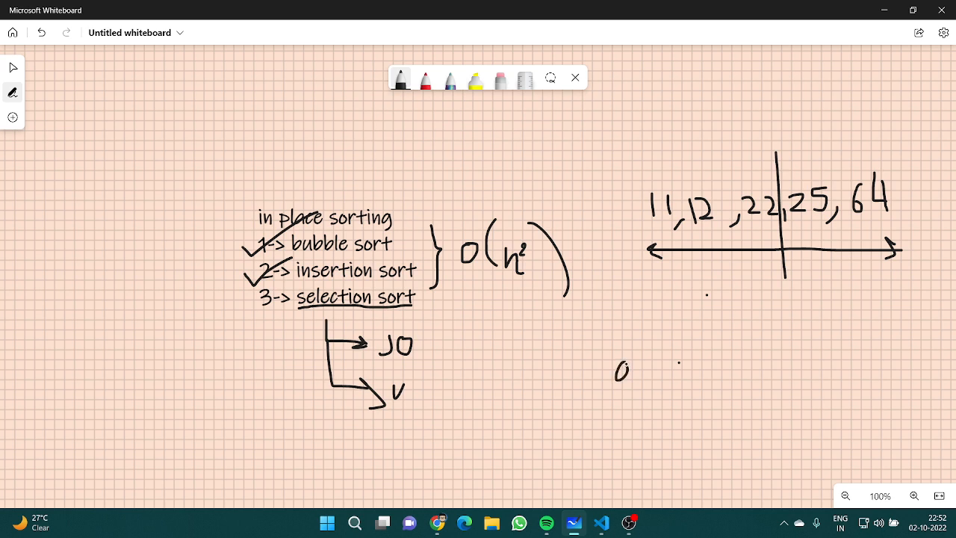
Write O(n²) below the number line, bracket the sort list and label it TC : O(n²) with a tick
{"action": "left_click_drag", "start_coordinate": [613, 373], "coordinate": [669, 373]}
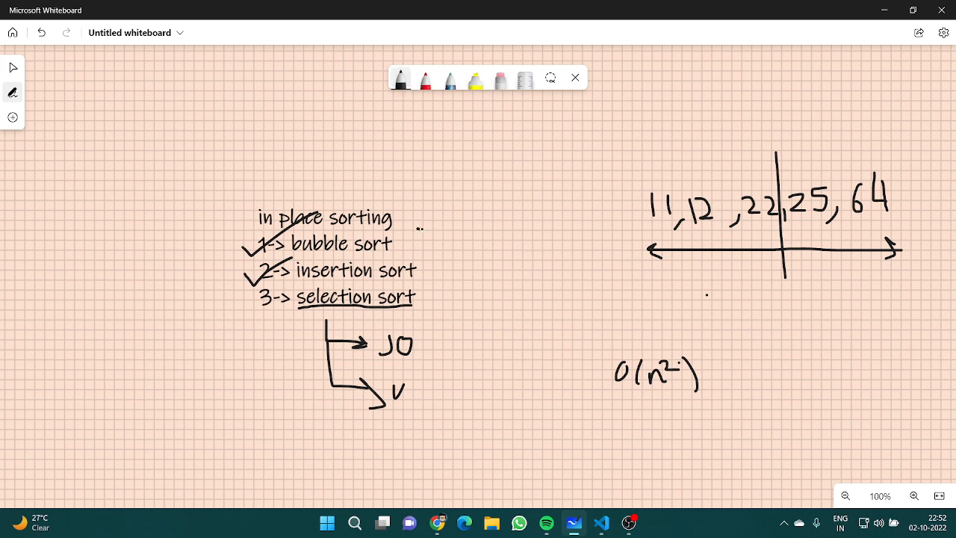
{"action": "left_click_drag", "start_coordinate": [426, 224], "coordinate": [463, 281]}
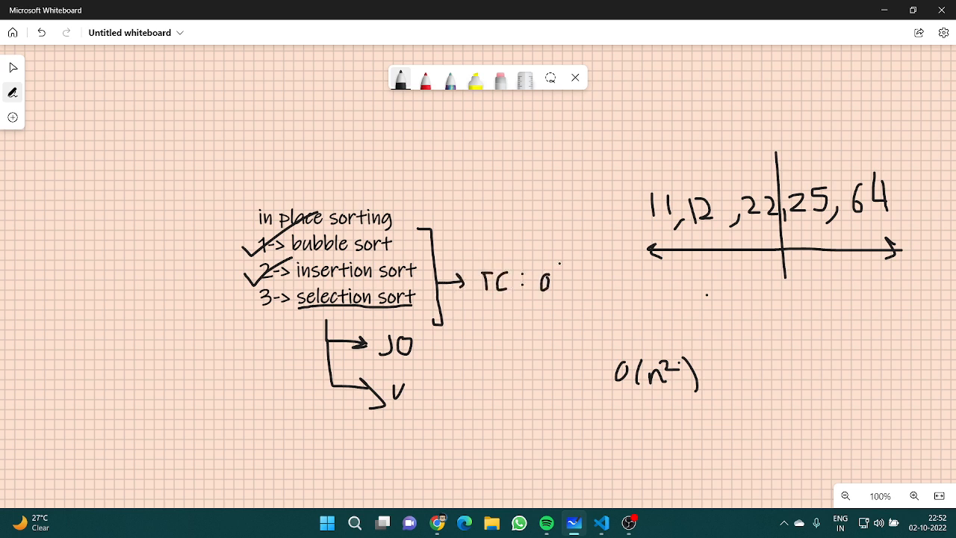
{"action": "left_click_drag", "start_coordinate": [556, 272], "coordinate": [579, 291]}
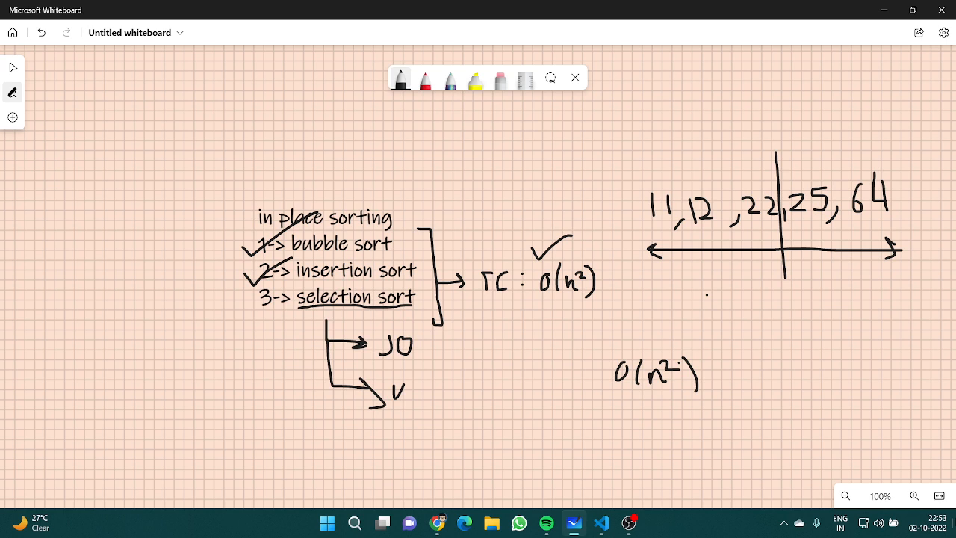
{"action": "mouse_move", "coordinate": [952, 506]}
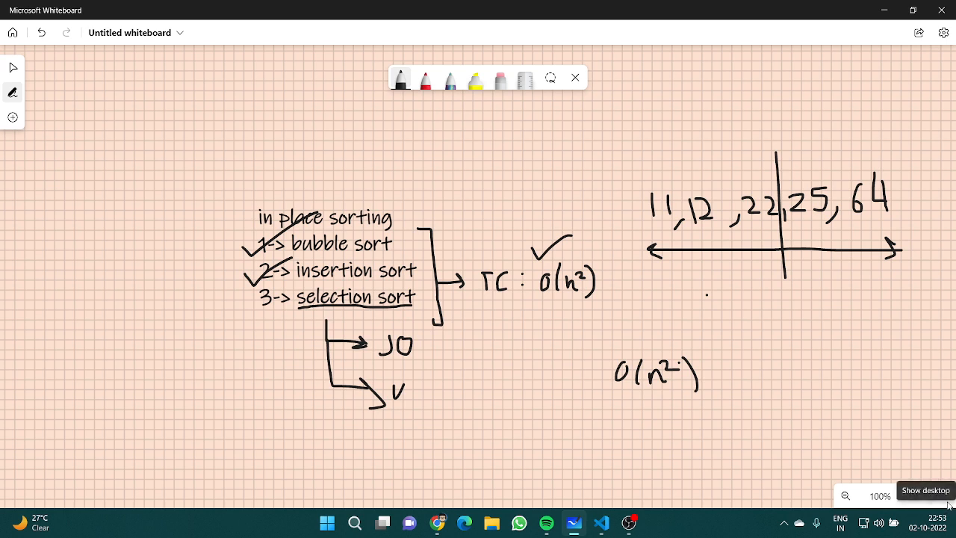